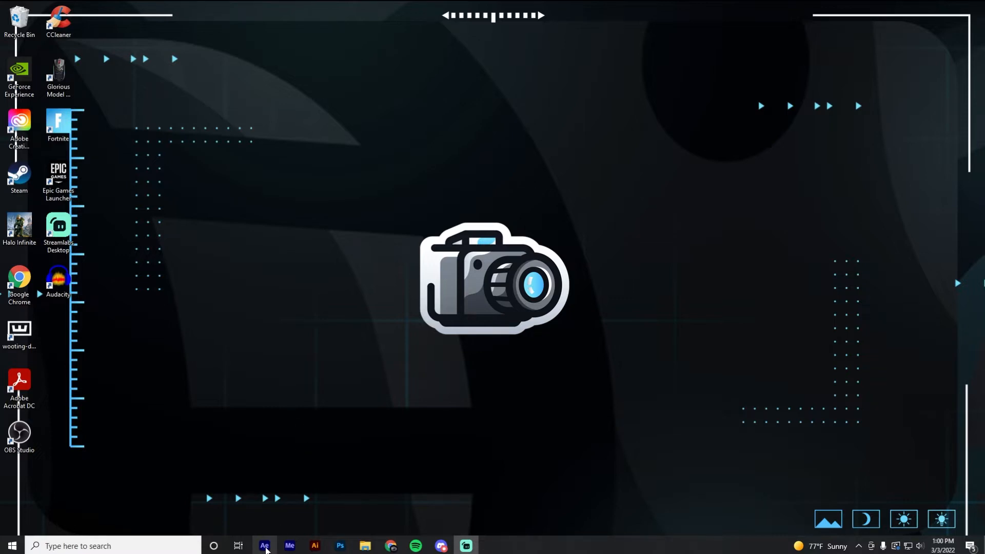
Step: Start an empty After Effects project and switch to the desert artwork in Illustrator
click(264, 544)
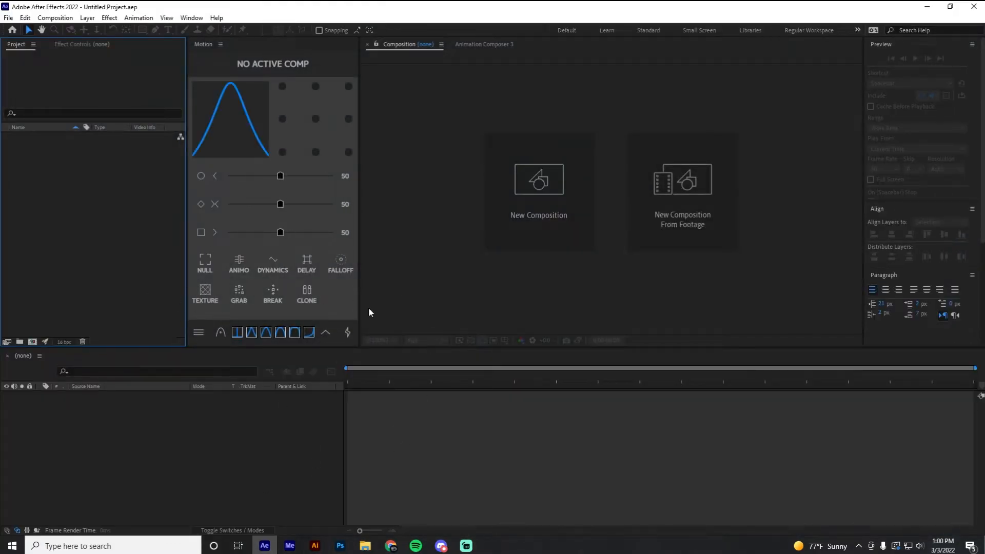
click(315, 550)
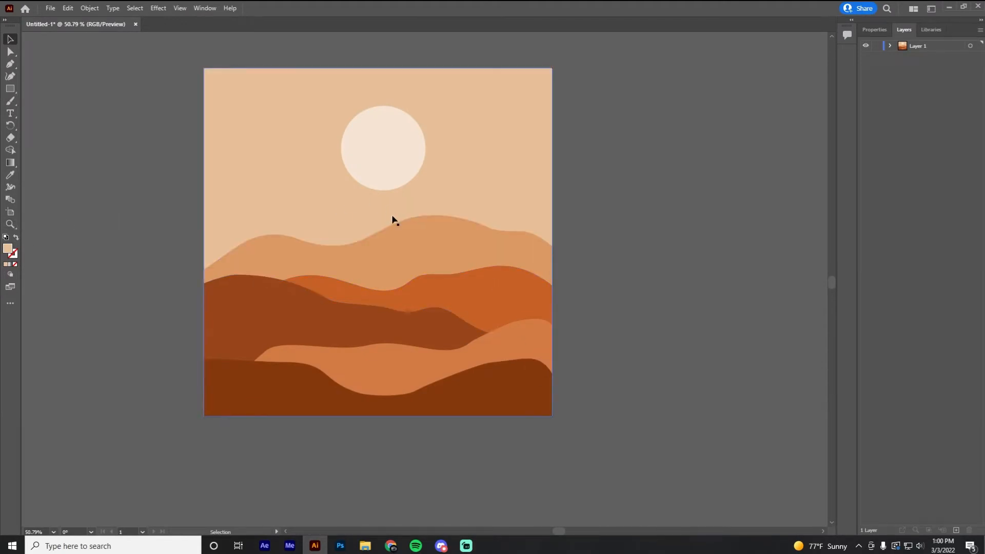
click(440, 226)
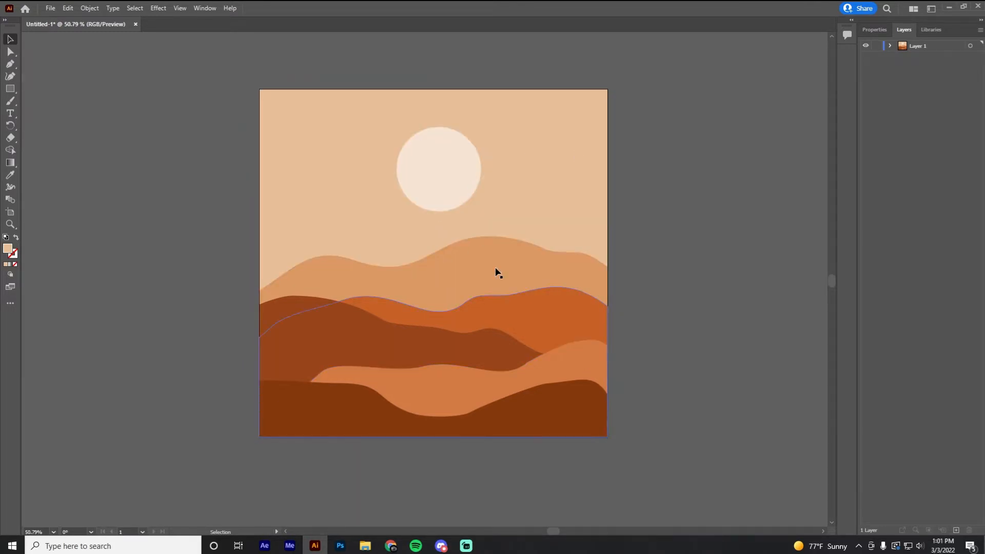
click(130, 138)
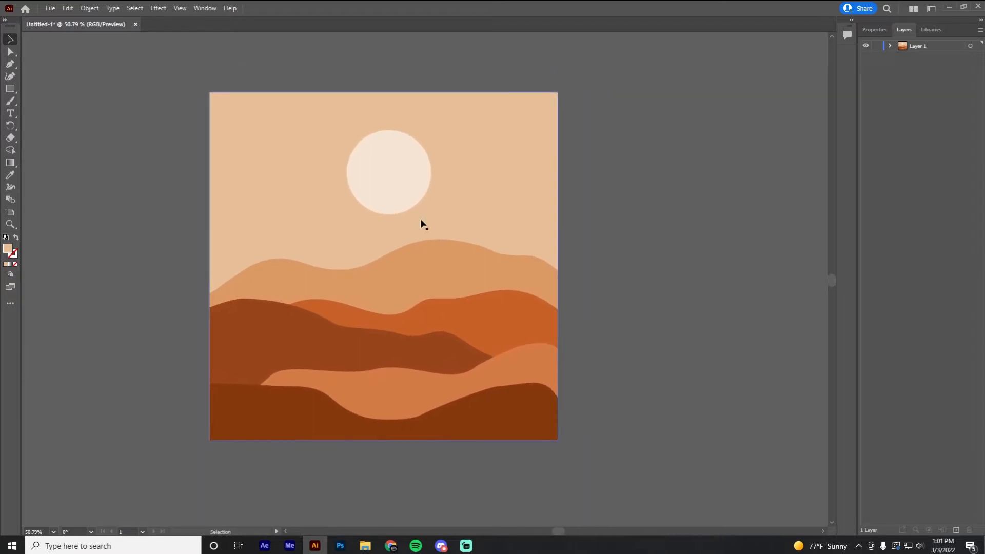
click(388, 171)
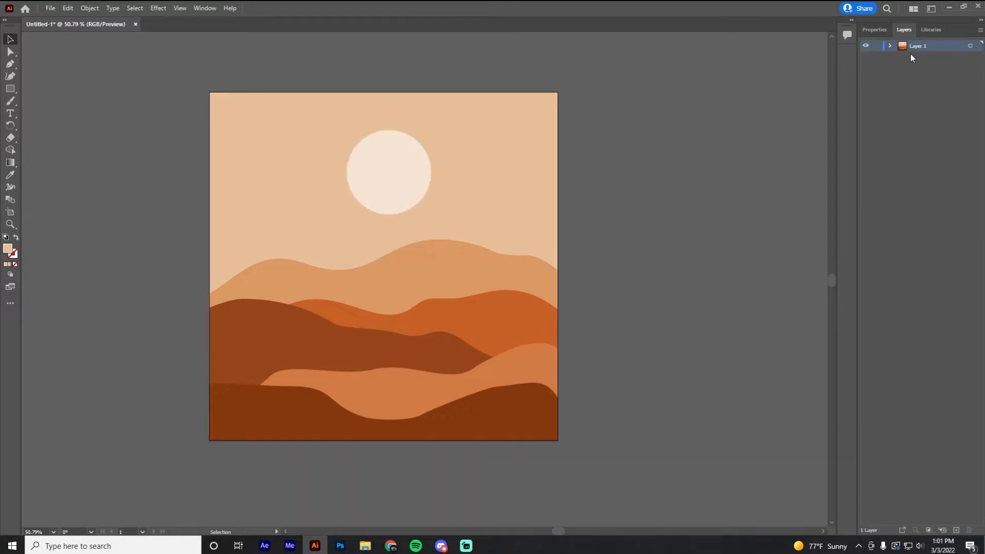
Step: Expand Layer 1 in the Layers panel to reveal the seven desert shape paths
click(889, 45)
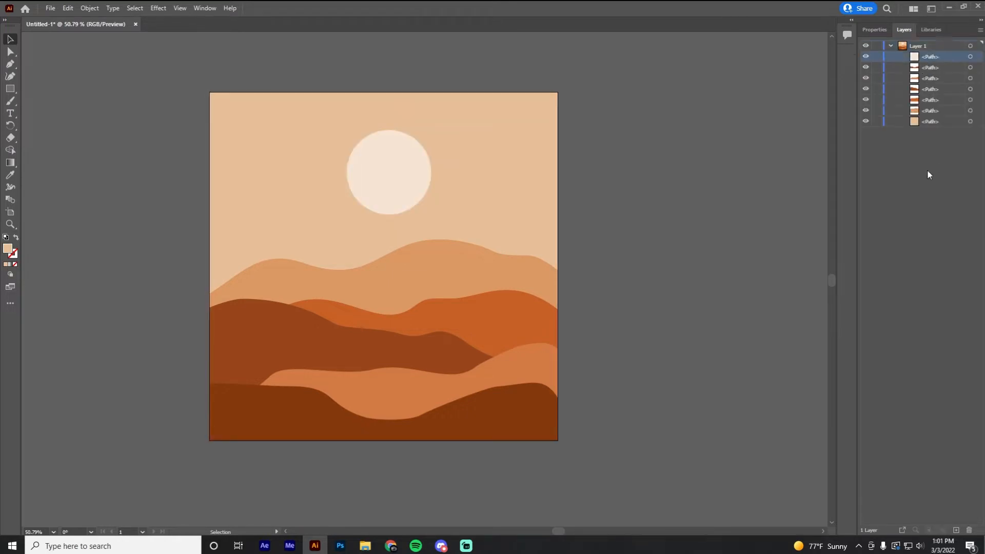
click(891, 45)
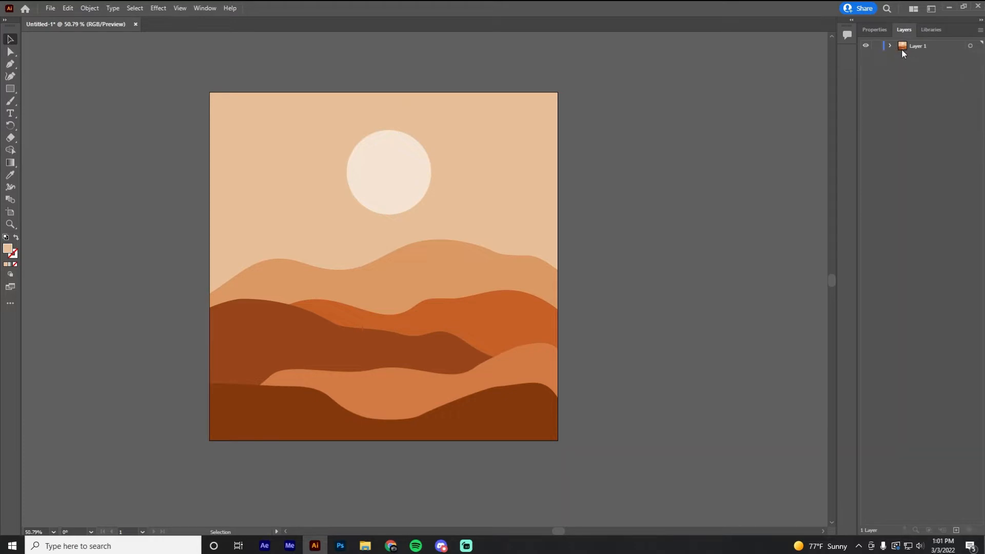
click(890, 46)
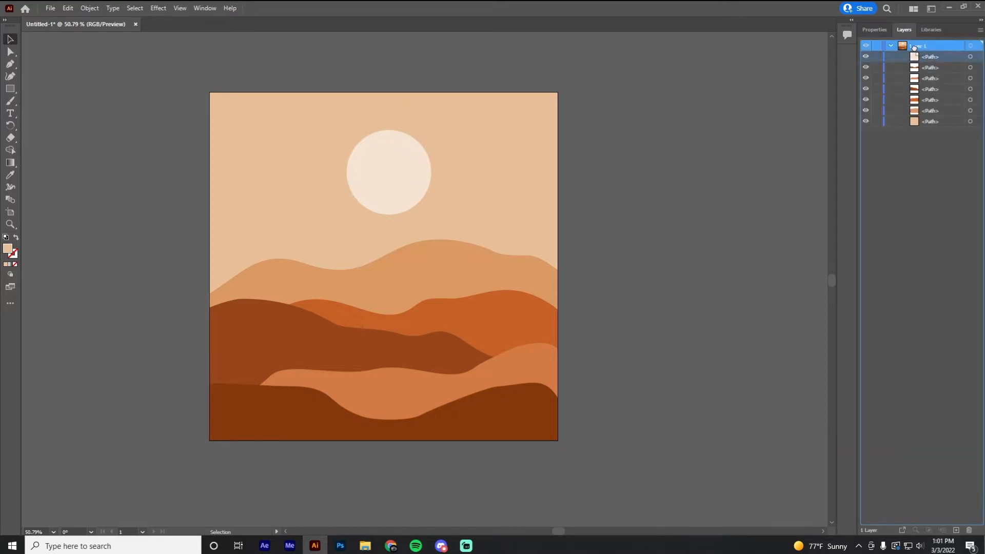
click(890, 45)
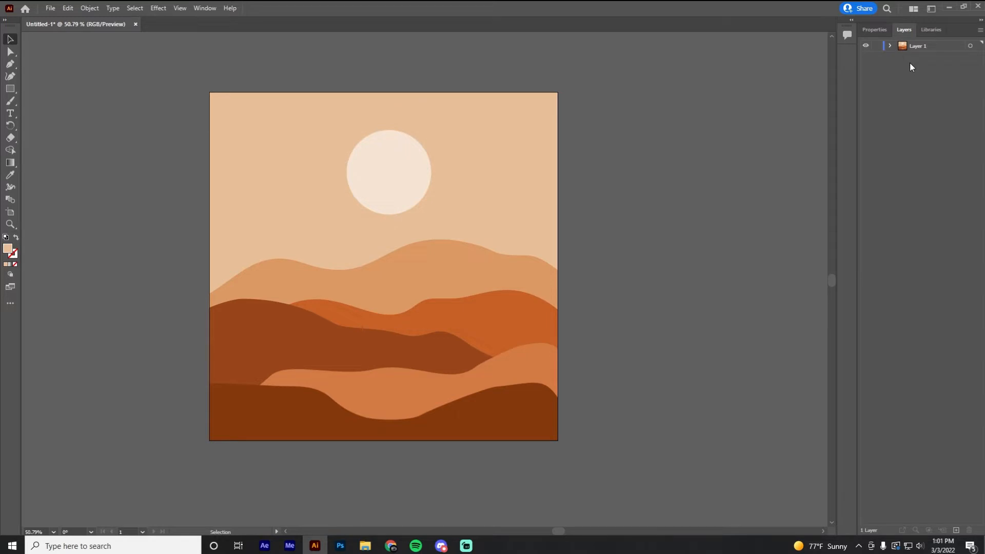
click(890, 45)
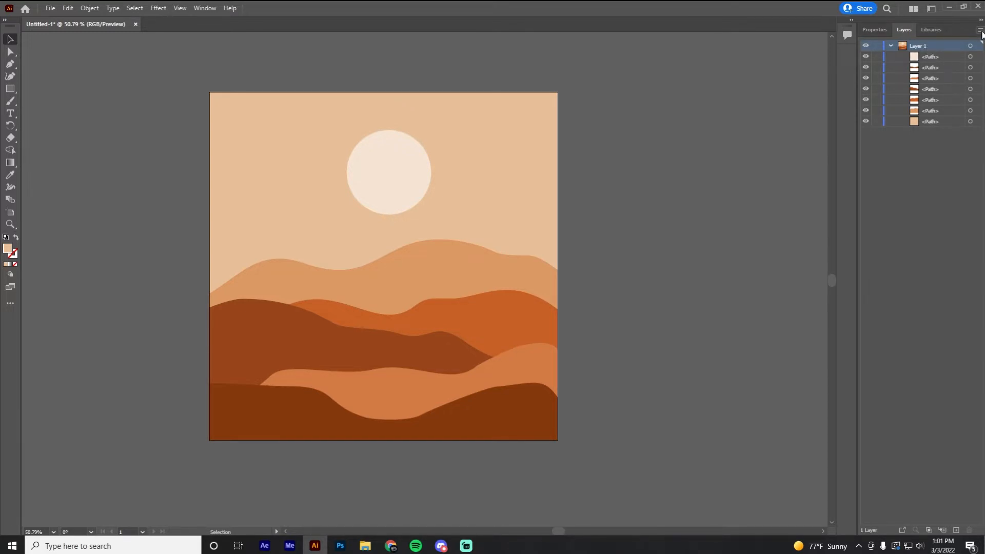
Step: Release Layer 1's paths to separate layers (Sequence), creating Layer 2 through Layer 8
click(979, 32)
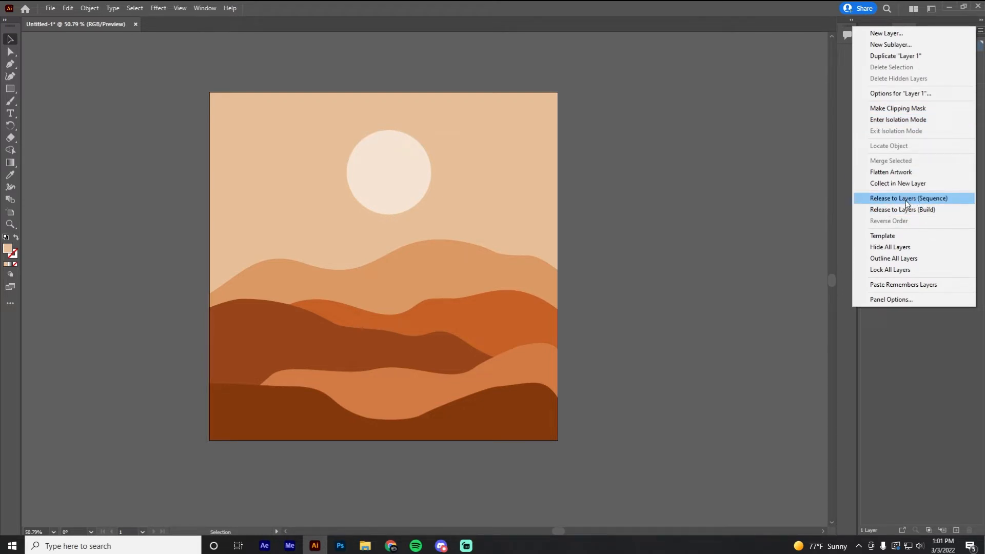
click(908, 198)
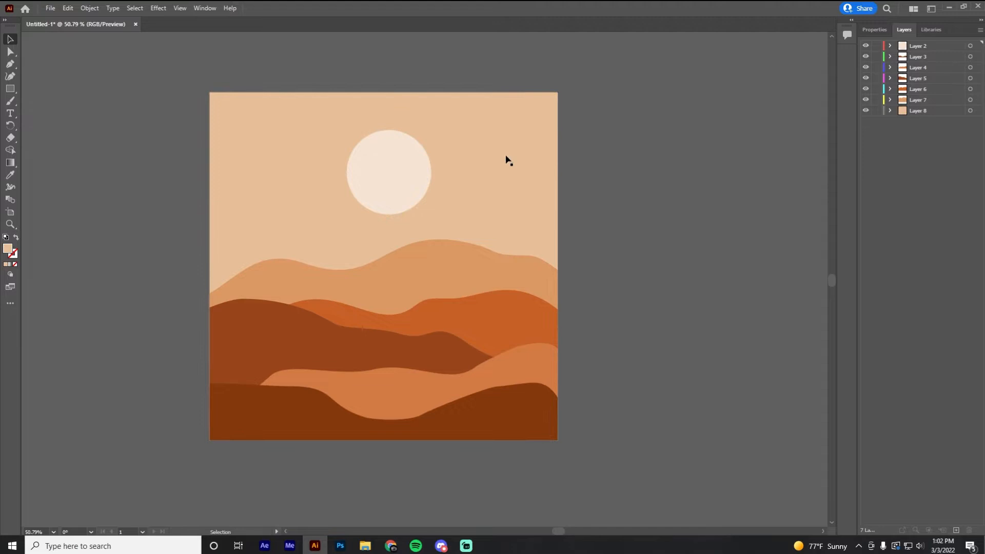
Step: Save the layered landscape as tutorial.ai in the Videos folder, accepting the Illustrator options
double_click(917, 110)
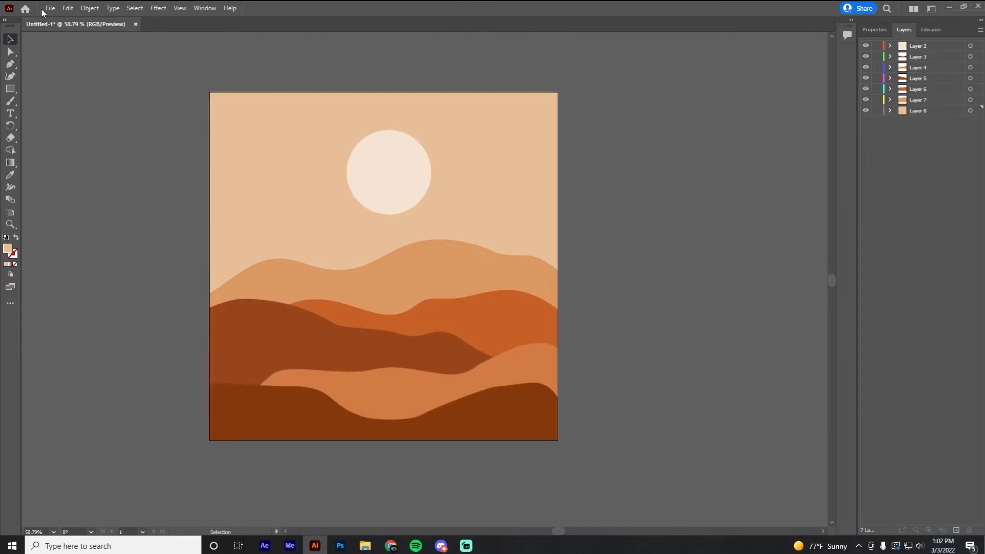
click(50, 7)
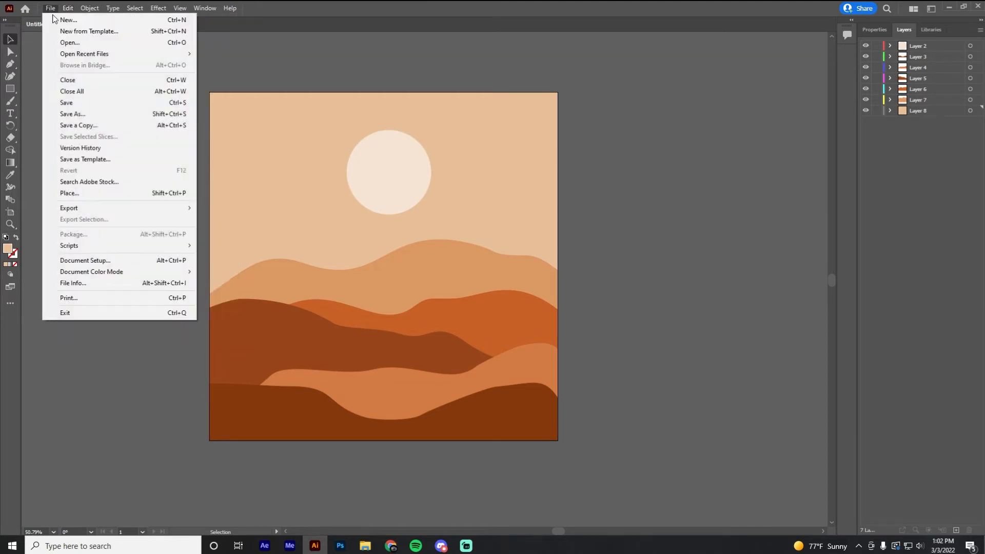
click(72, 114)
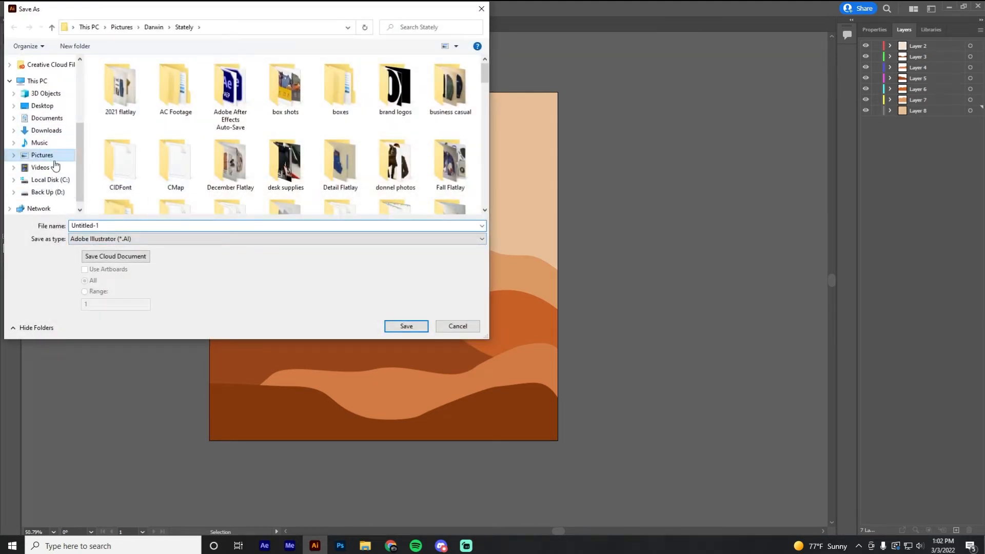
click(40, 167)
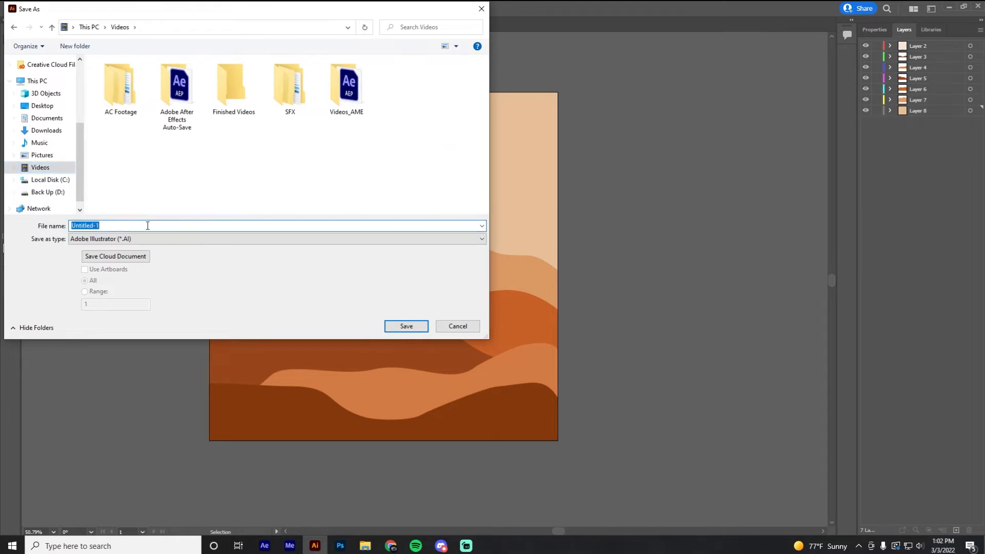
text(tutoria)
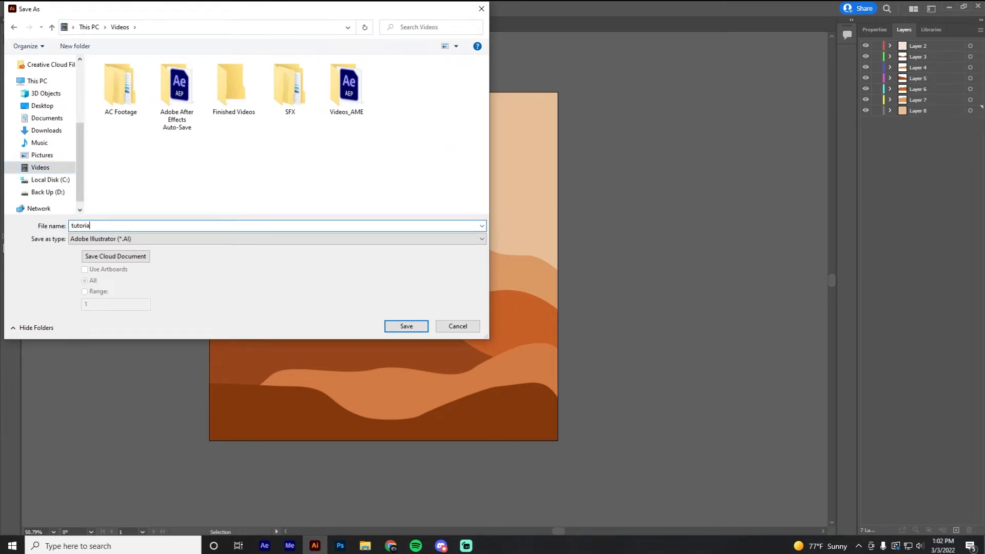
click(406, 326)
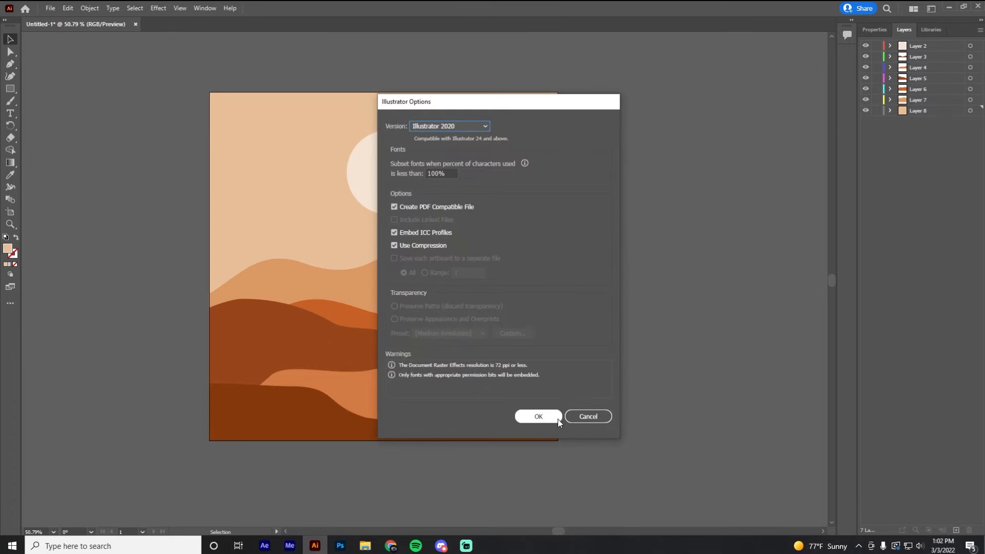
click(537, 415)
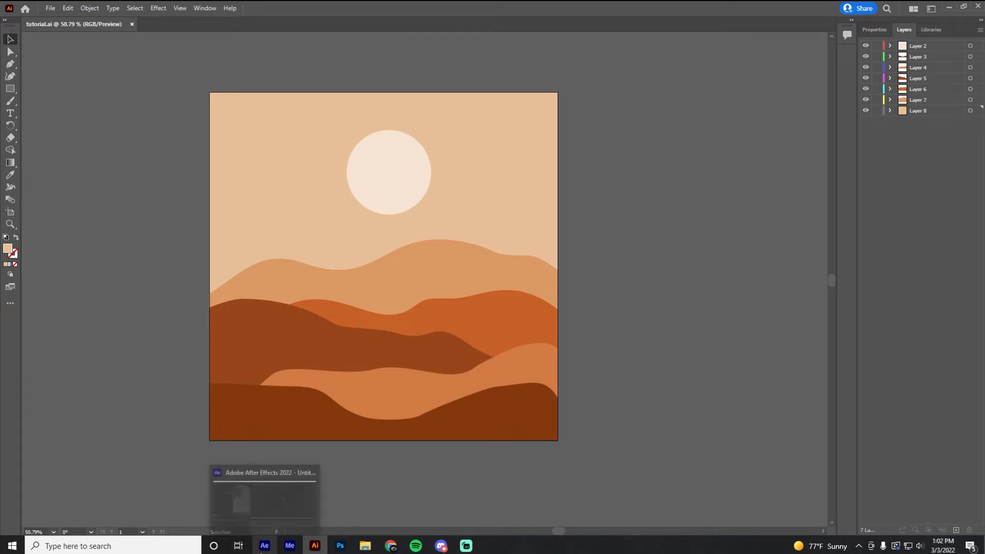
Step: Add tutorial.ai from File Explorer into the After Effects project
click(264, 545)
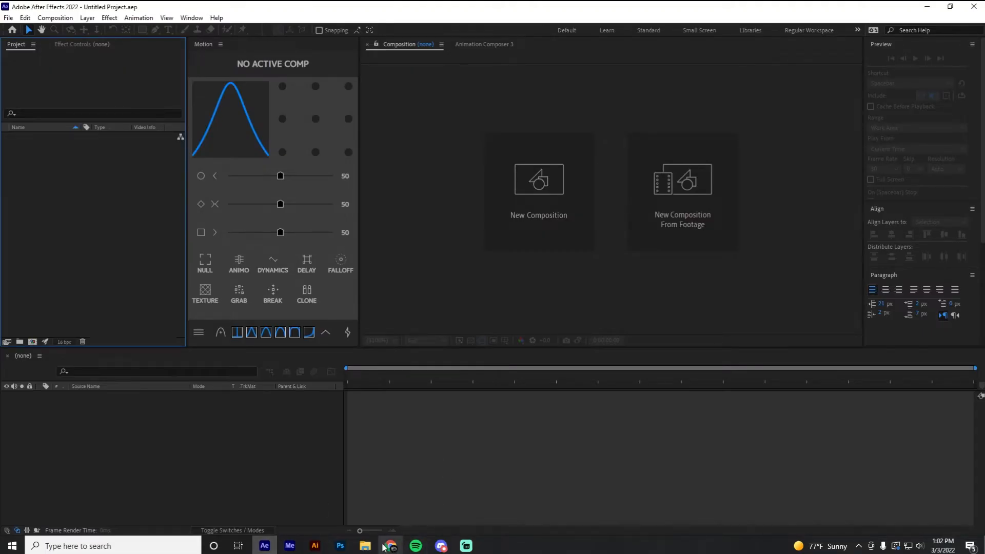
click(364, 545)
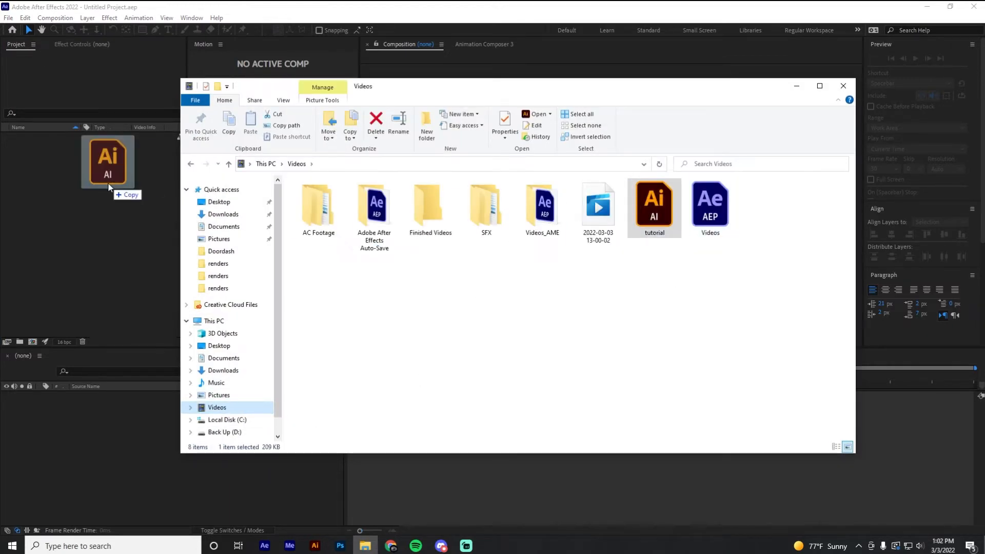
double_click(654, 207)
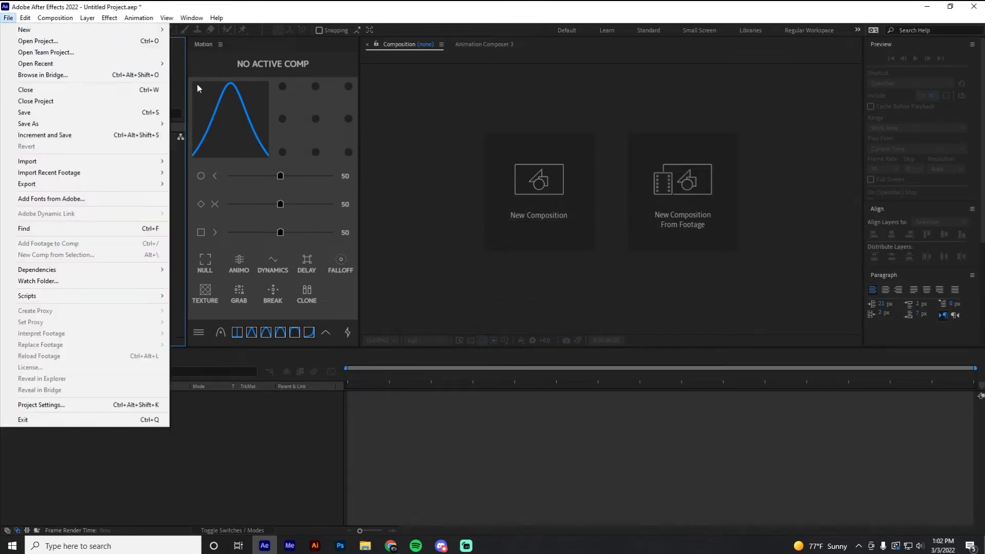
Step: Save the project under a new name in the Videos folder
click(28, 123)
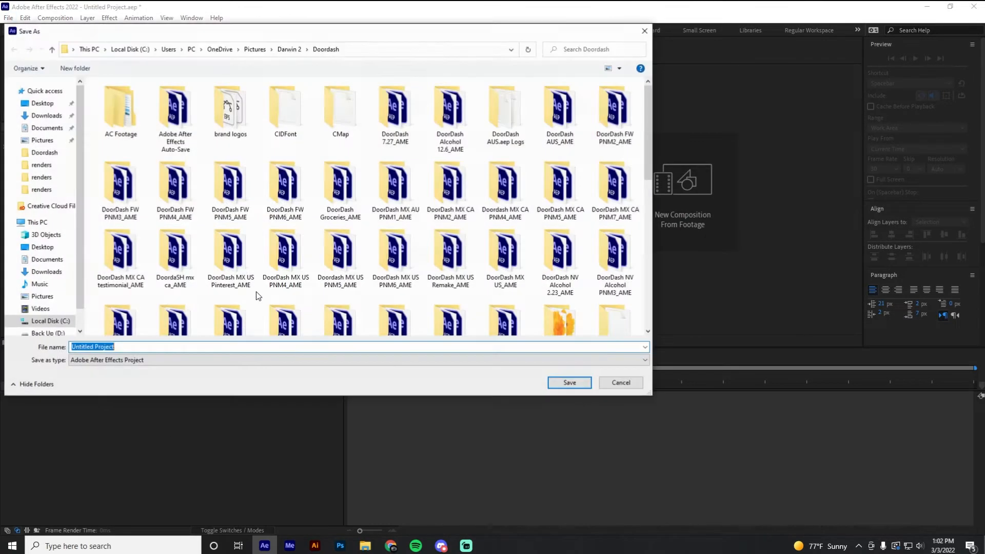
click(40, 309)
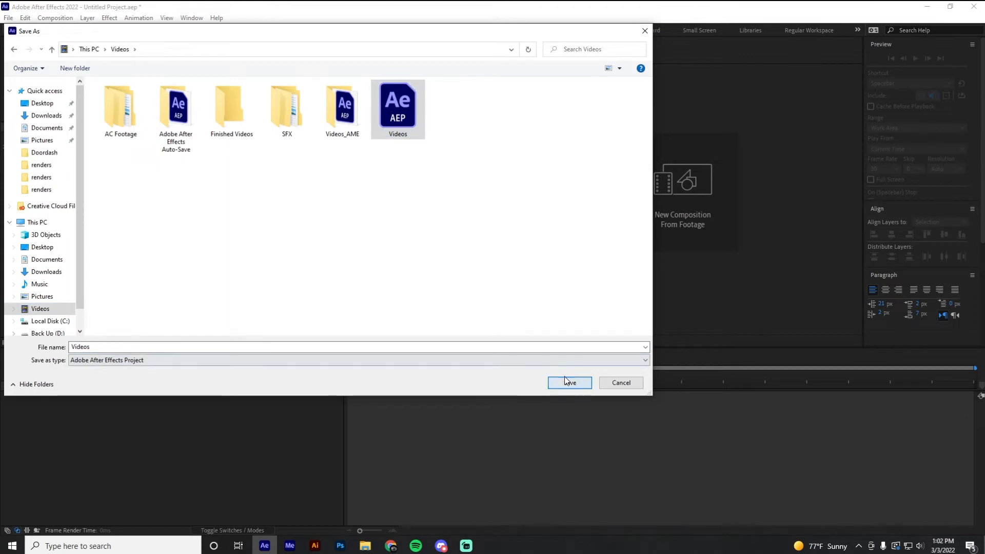
click(568, 383)
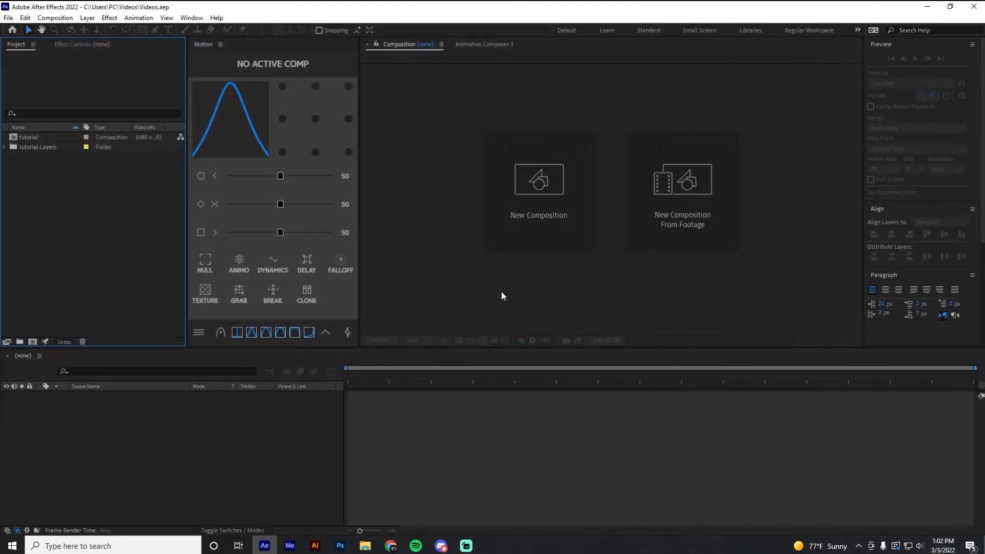
mouse_move(533, 302)
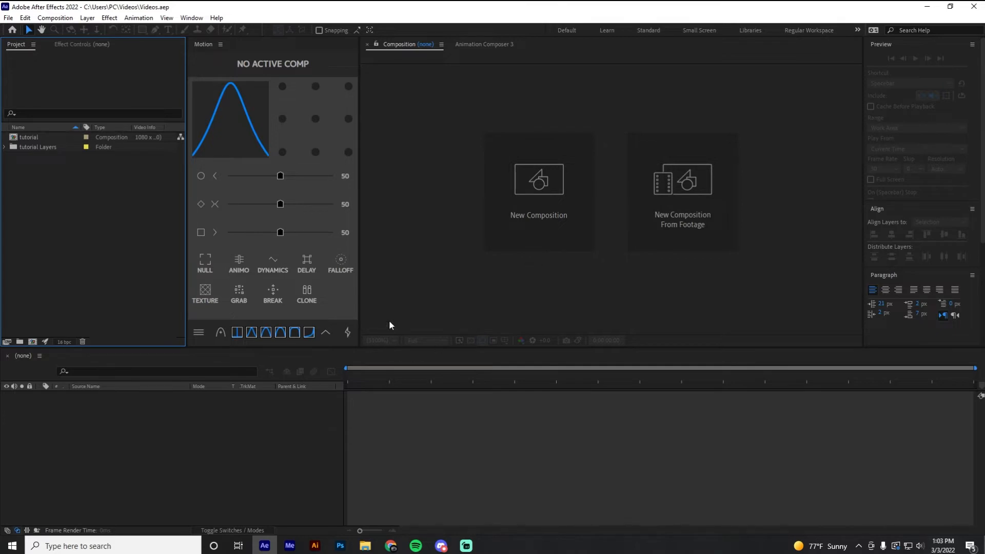
mouse_move(63, 146)
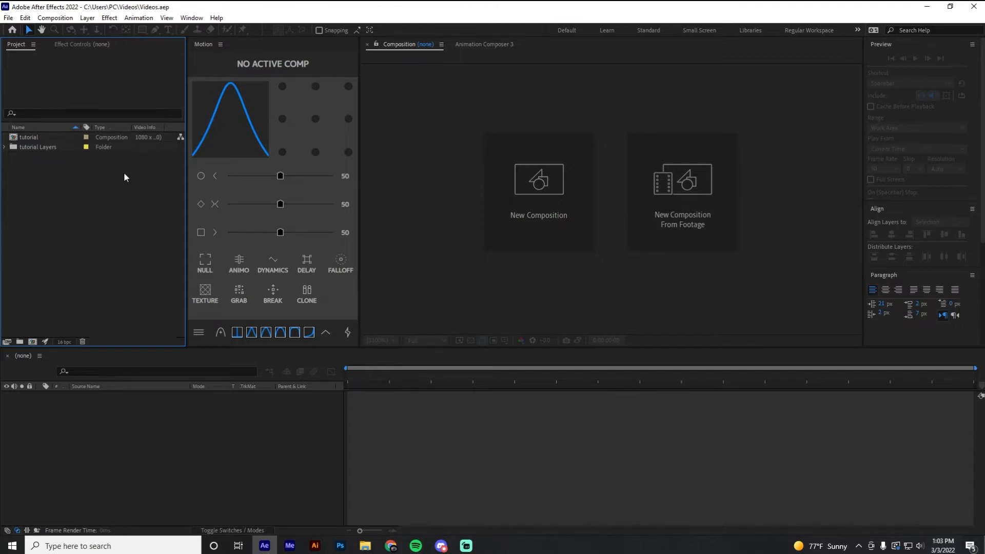
mouse_move(82, 175)
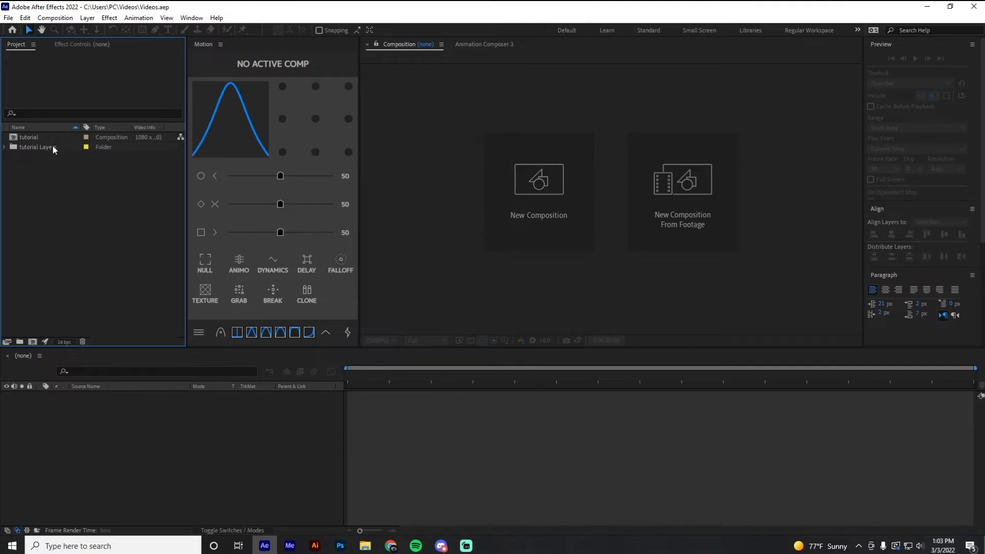
Step: Select the tutorial composition and its Layers folder to clear them from the project
click(29, 137)
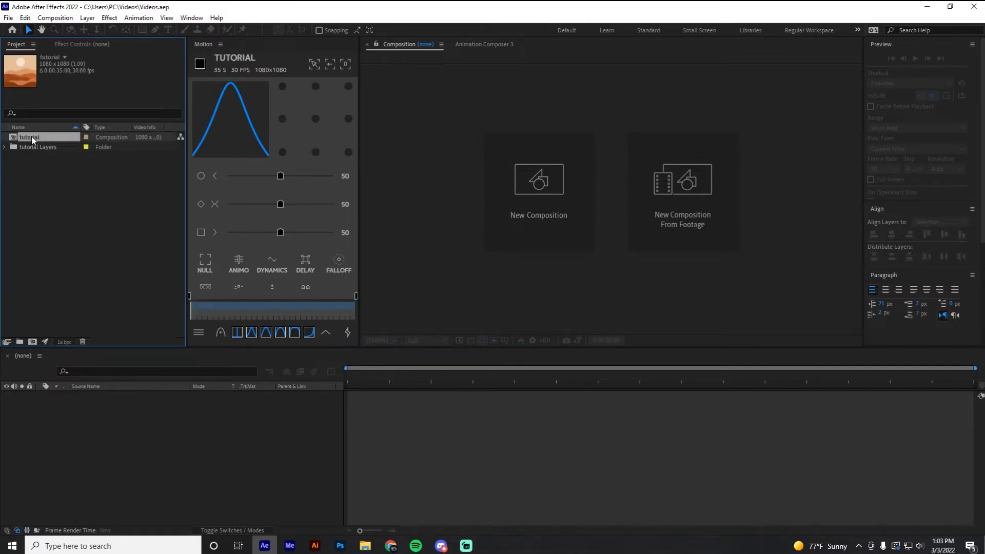
click(40, 147)
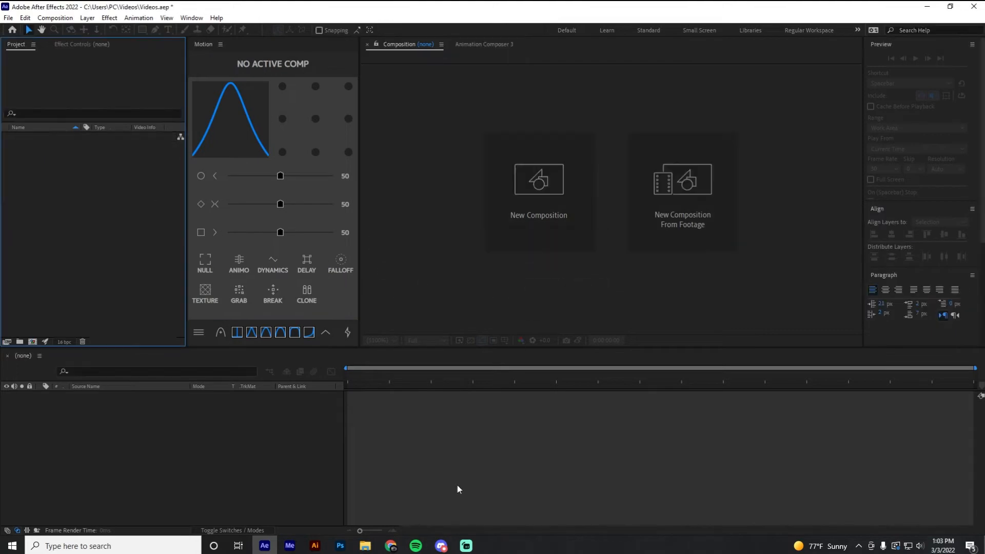
Step: Begin re-importing tutorial.ai from the Videos folder
click(364, 545)
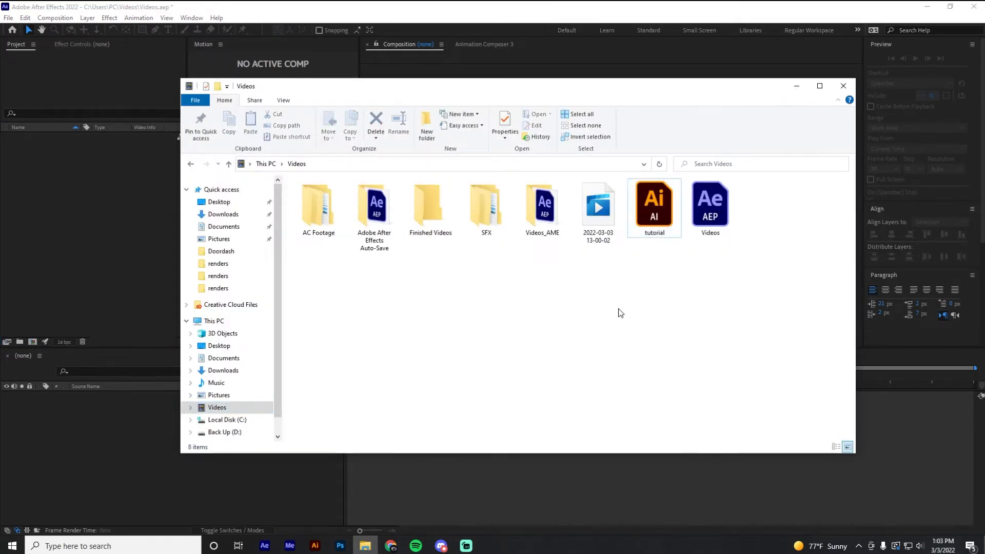
click(654, 207)
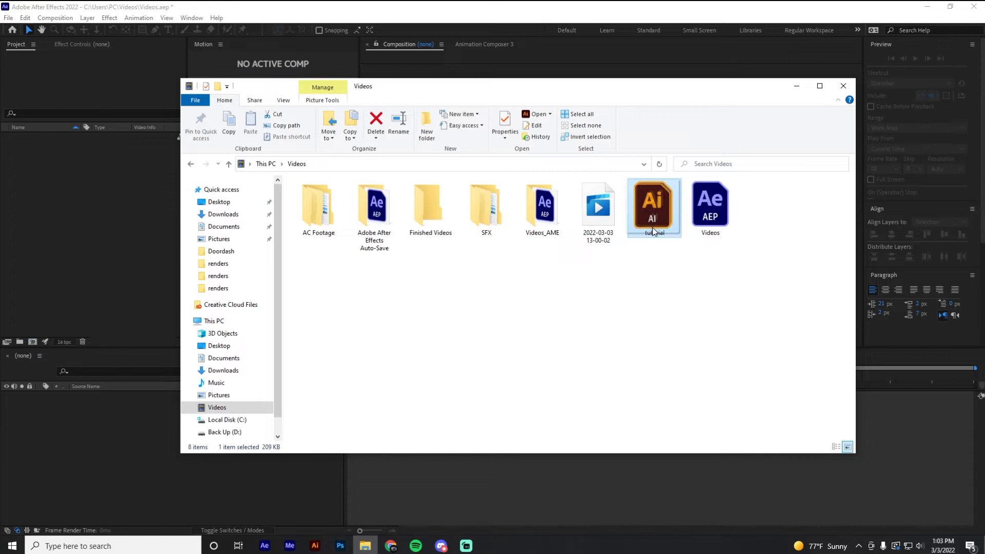
double_click(653, 206)
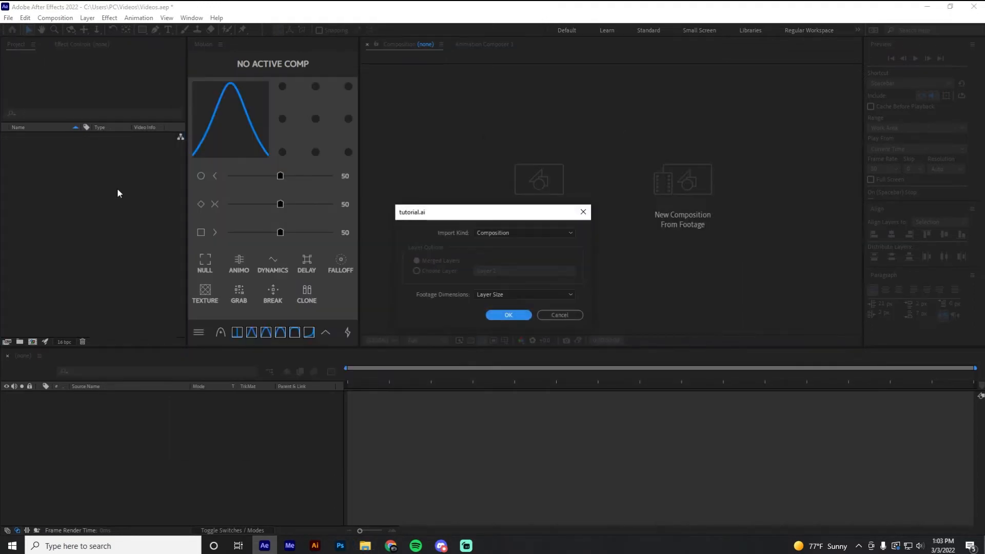
mouse_move(437, 241)
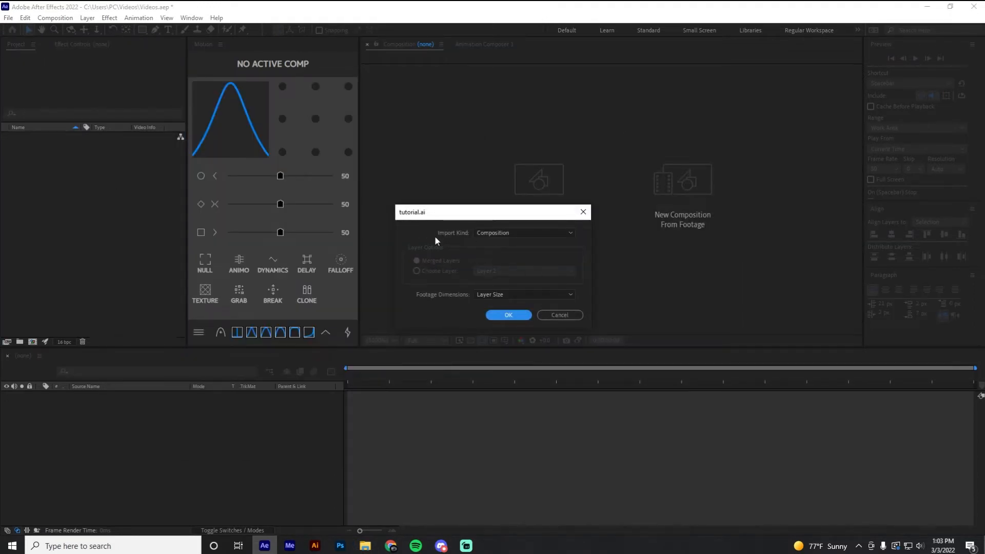
Step: Import tutorial.ai as a Composition with Layer Size footage dimensions
click(523, 233)
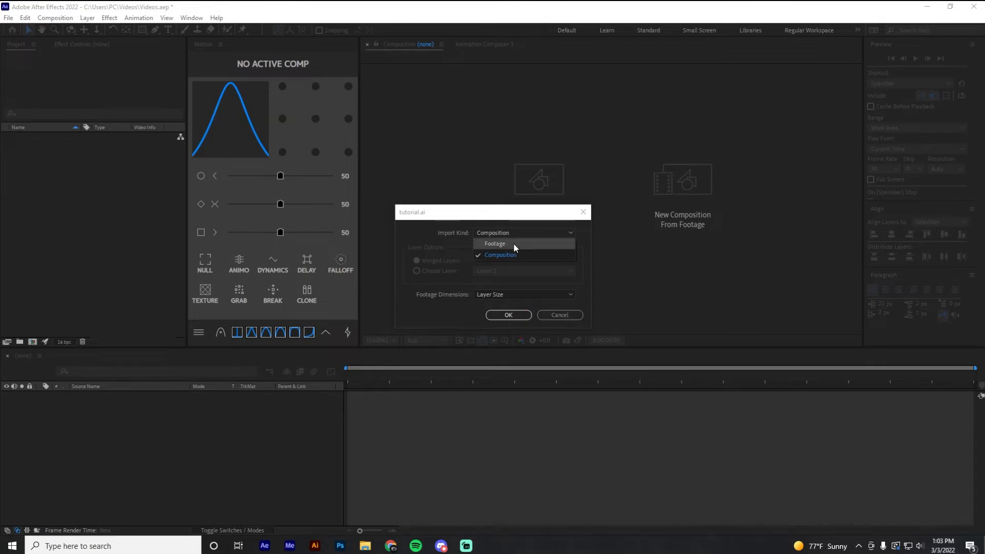
click(494, 244)
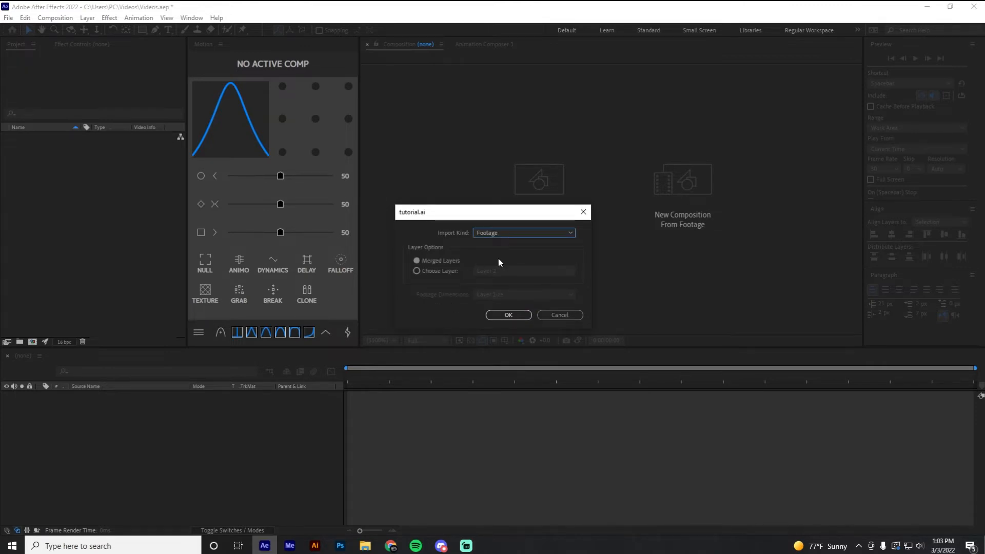
mouse_move(491, 259)
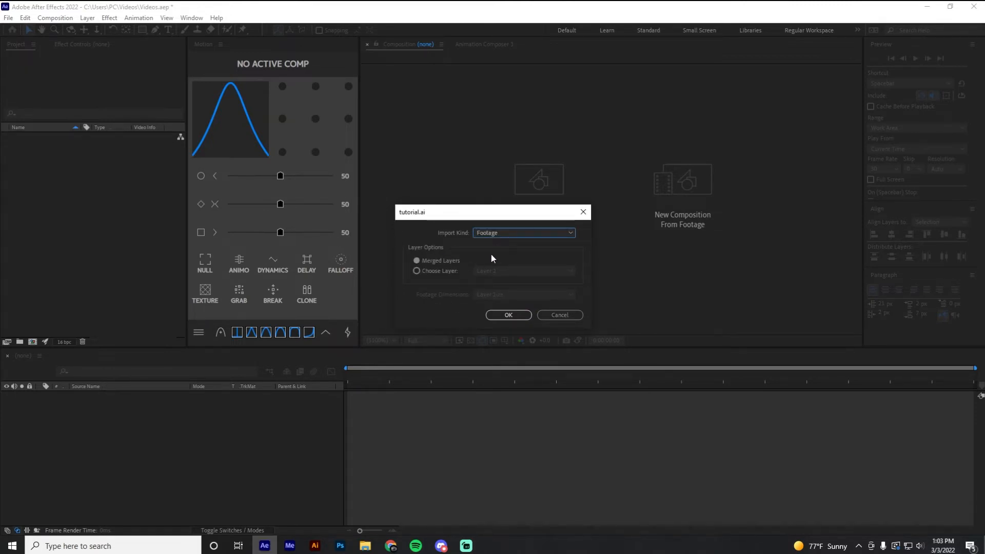
click(523, 233)
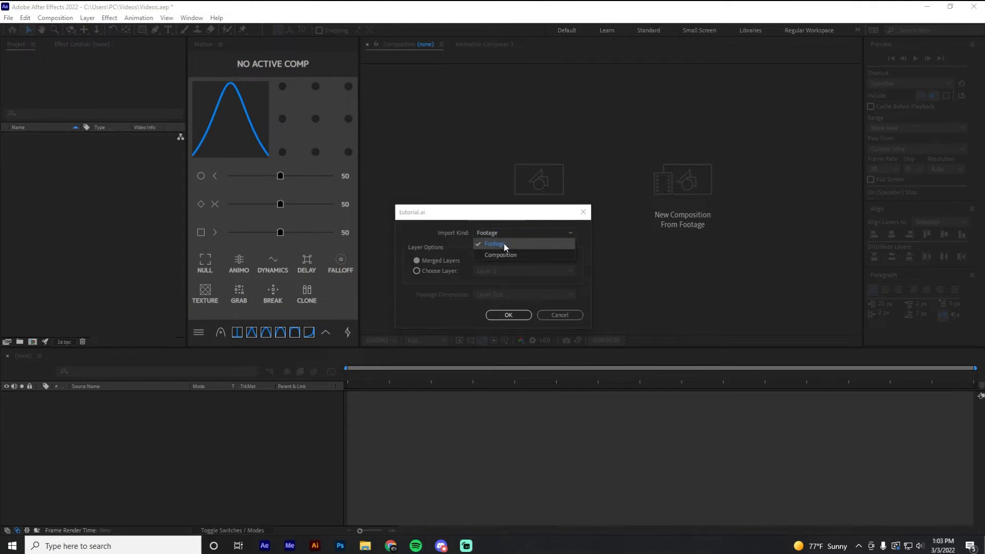
mouse_move(512, 256)
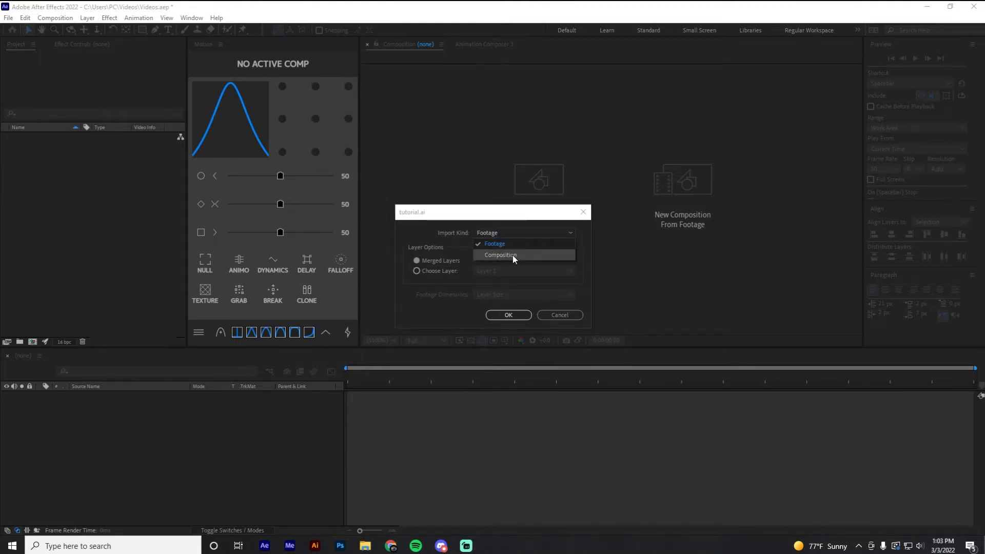
click(501, 256)
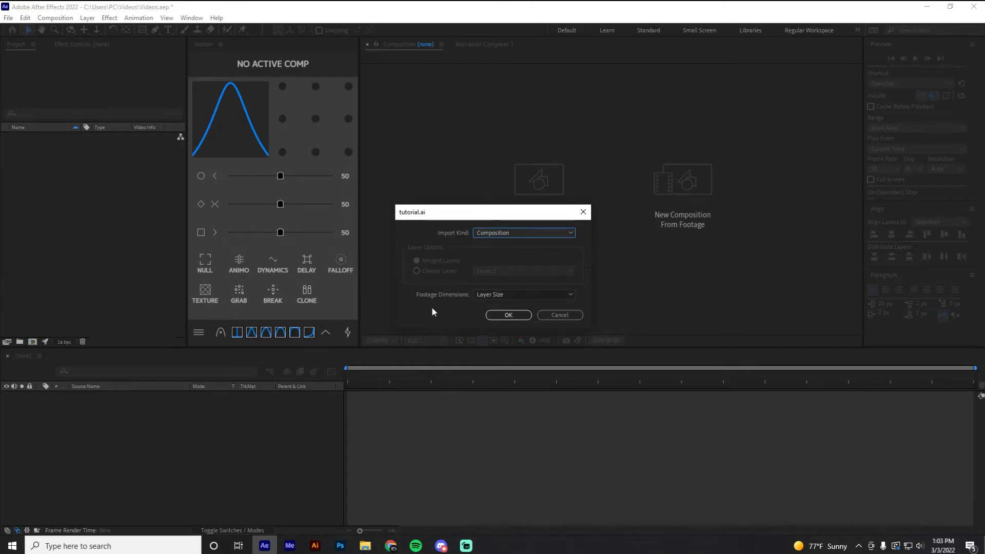
click(524, 294)
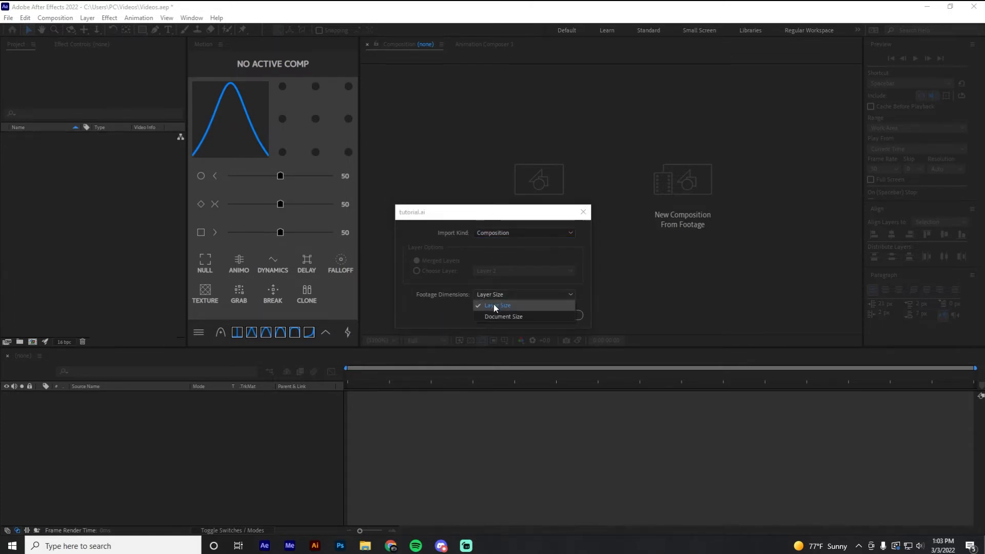
click(496, 305)
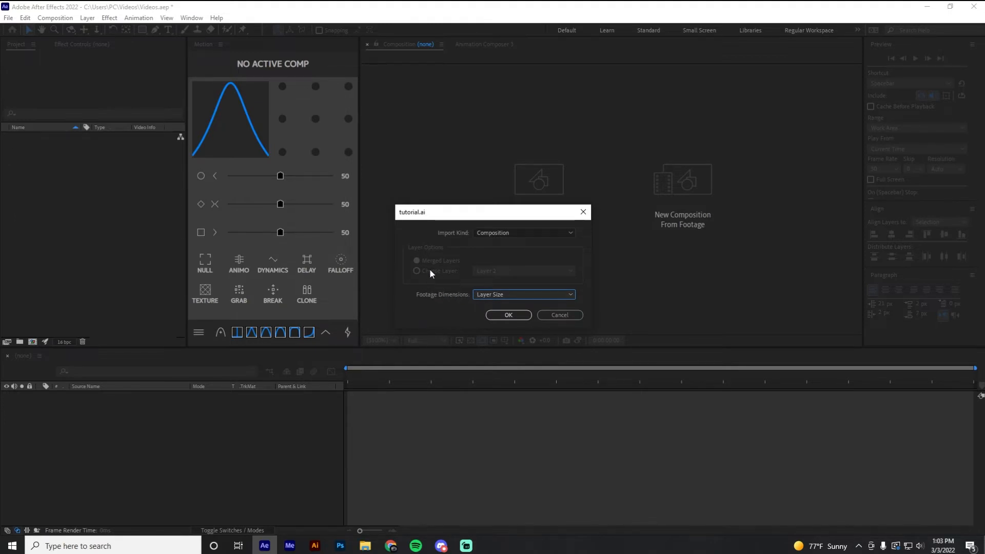
mouse_move(457, 289)
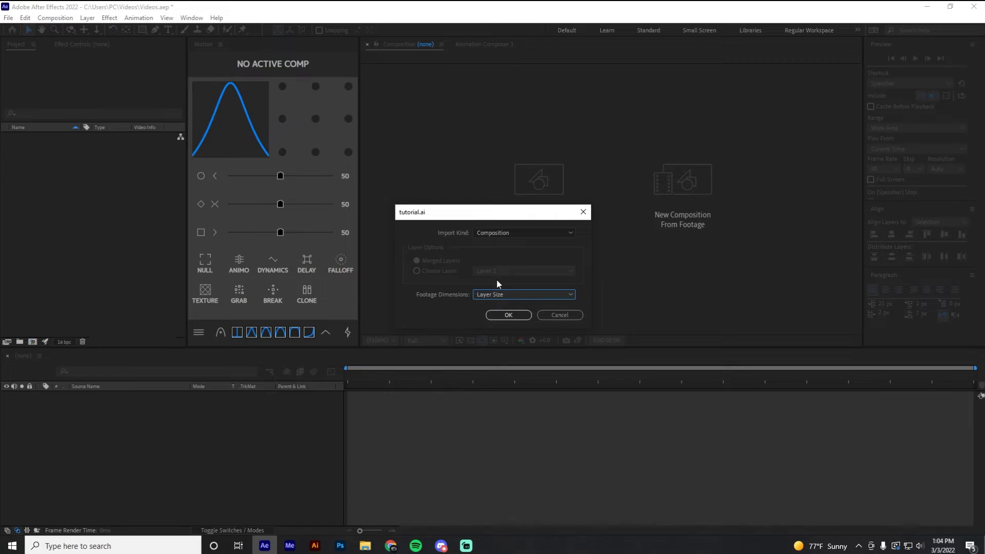
mouse_move(505, 313)
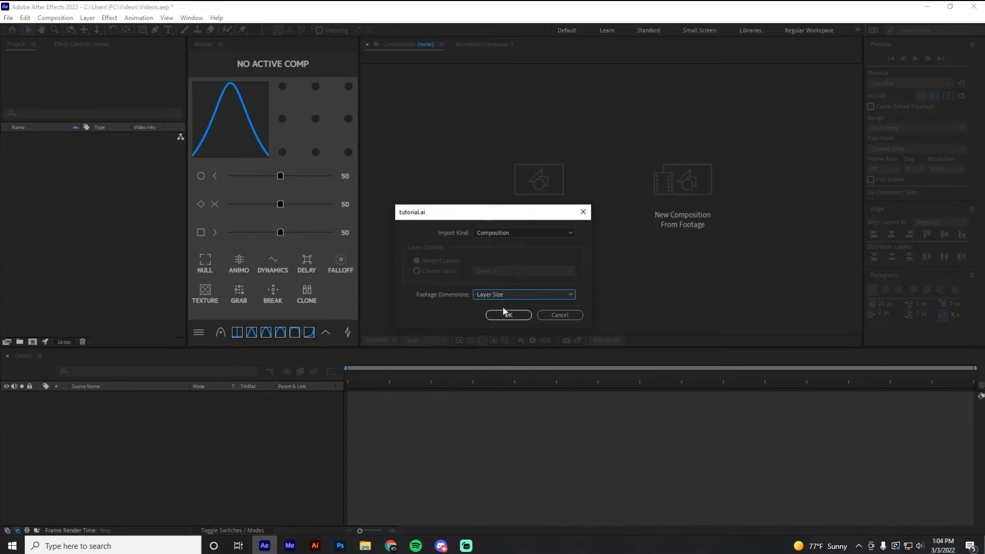
click(508, 315)
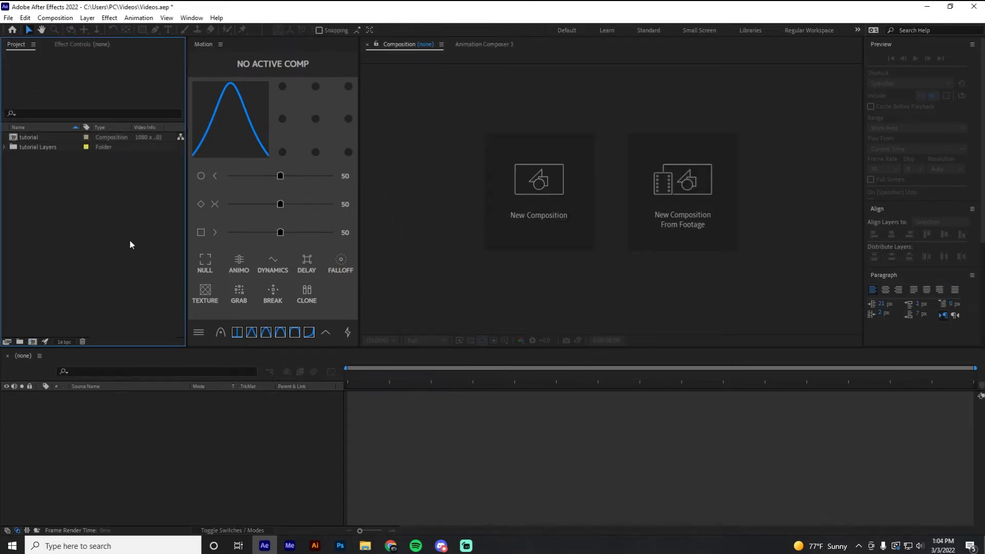
Step: Open the tutorial composition and bring up its composition settings for review
click(29, 137)
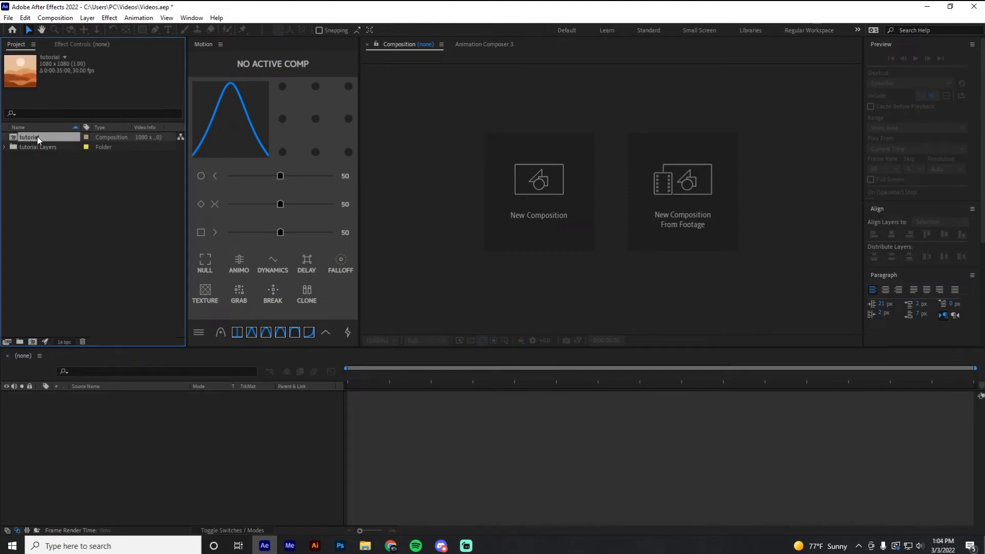
double_click(29, 137)
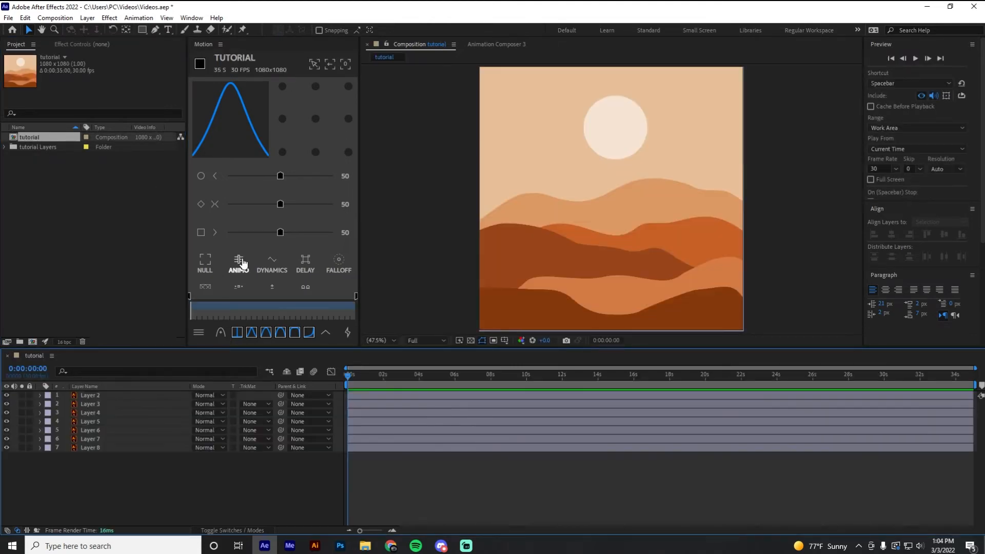
click(54, 18)
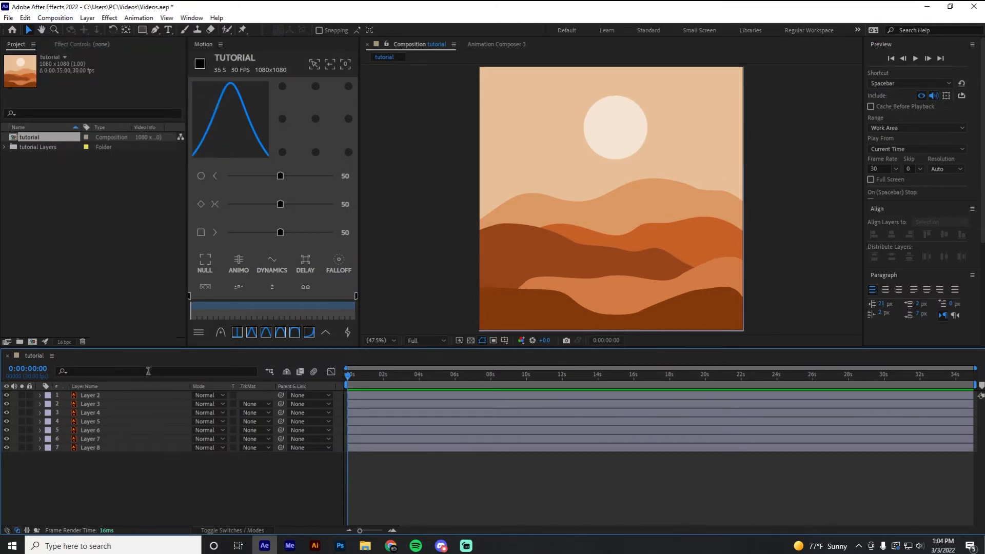
click(86, 17)
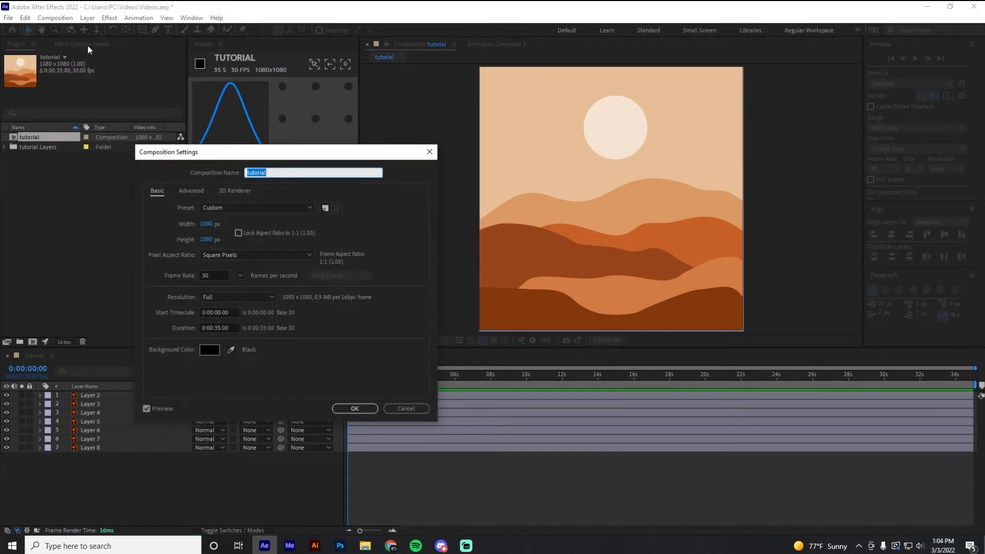
mouse_move(248, 282)
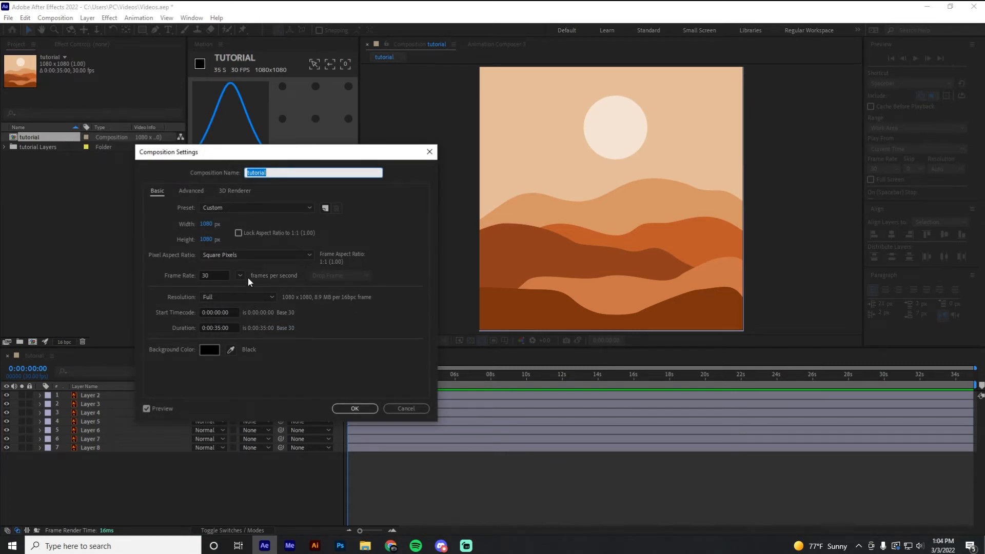
Step: Keep the frame rate at 30 fps and set the composition duration to 0:00:15:00
click(239, 275)
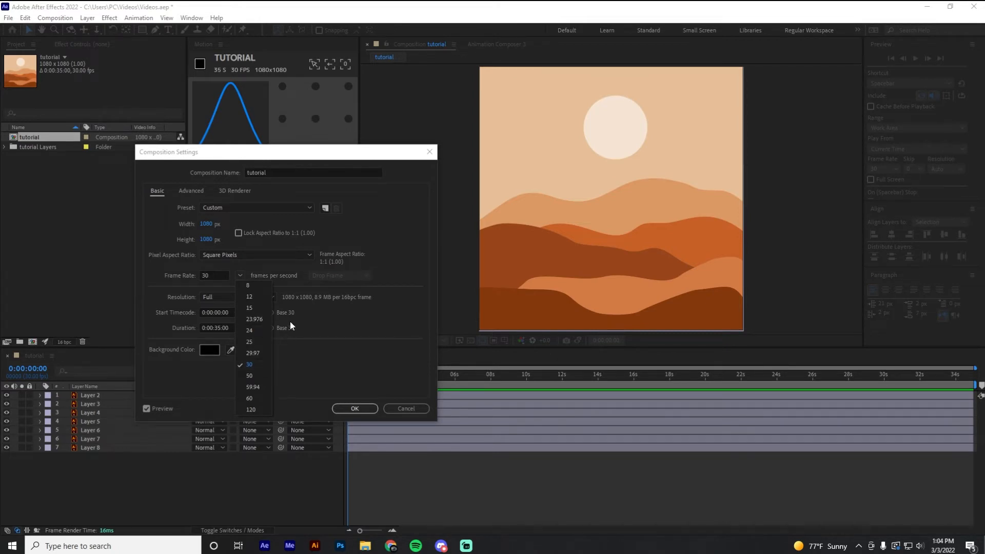
click(248, 364)
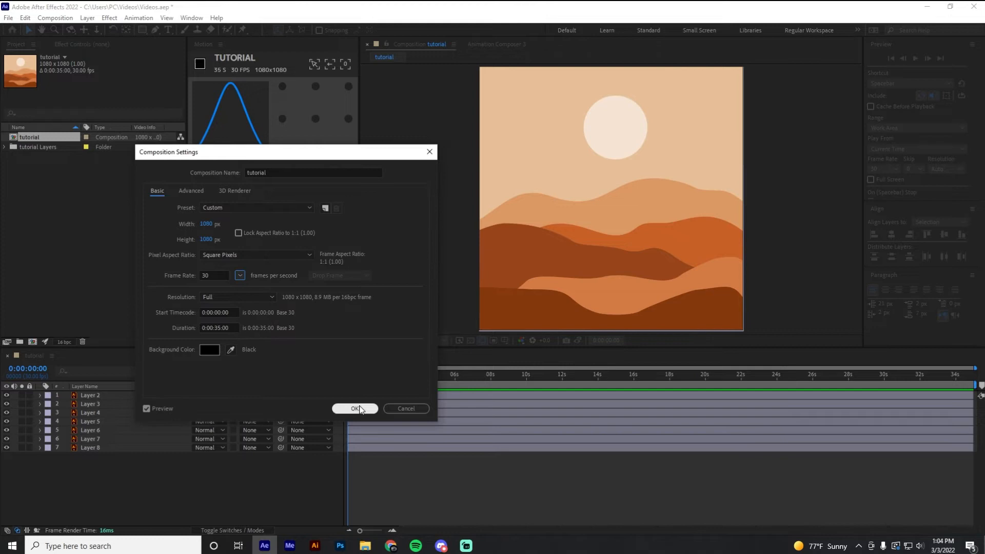
click(219, 328)
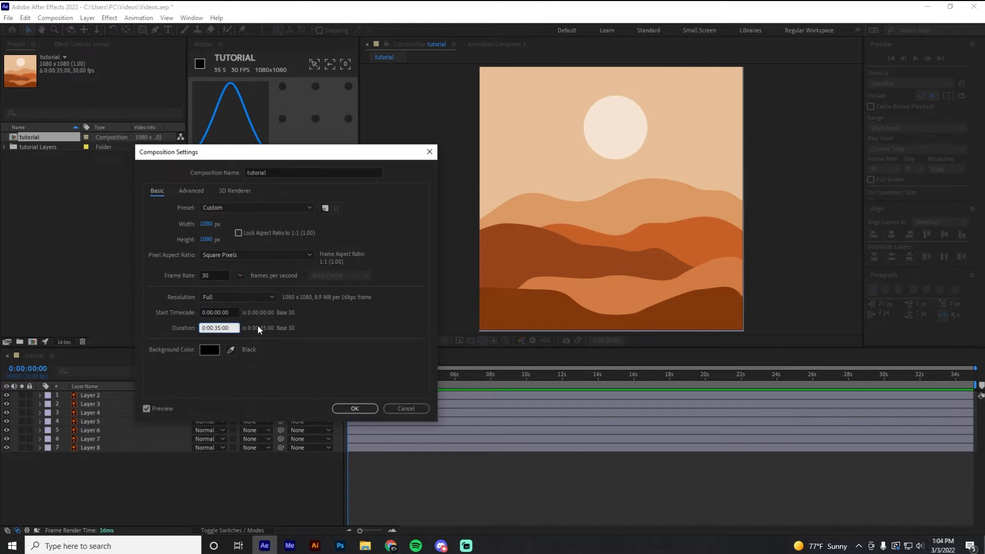
click(354, 409)
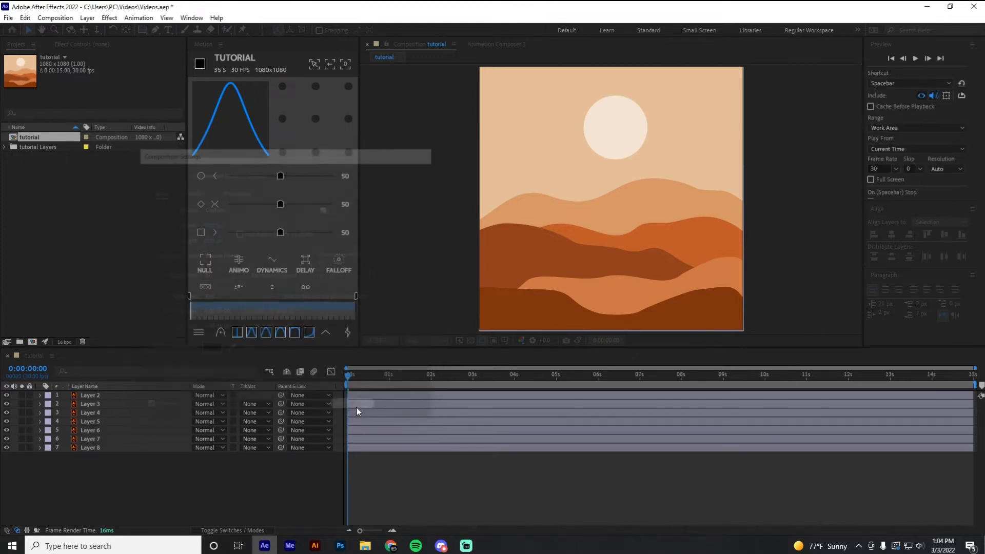
click(90, 430)
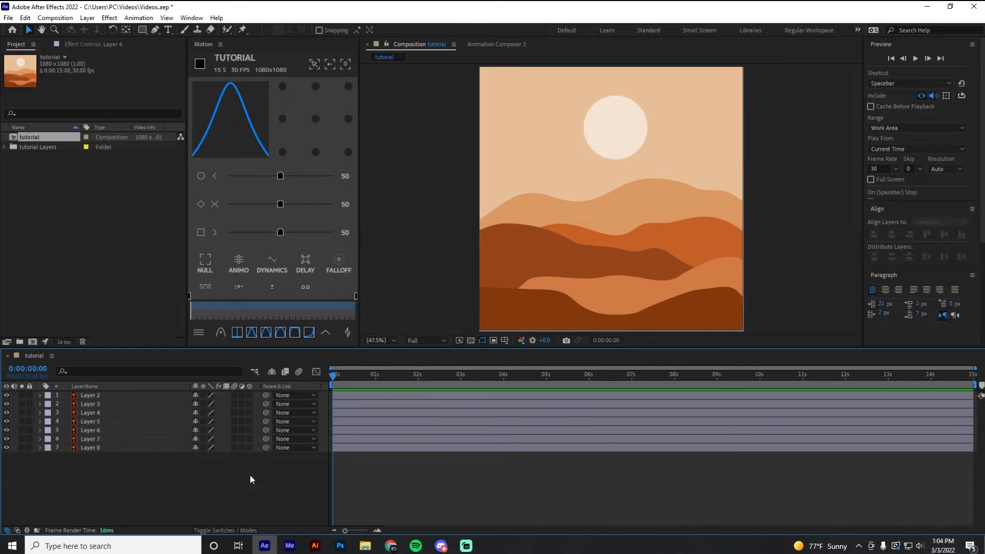
Step: Scale Layer 5 to 7240% and zoom the viewer to 200% to inspect the pixelated dune edge
click(90, 413)
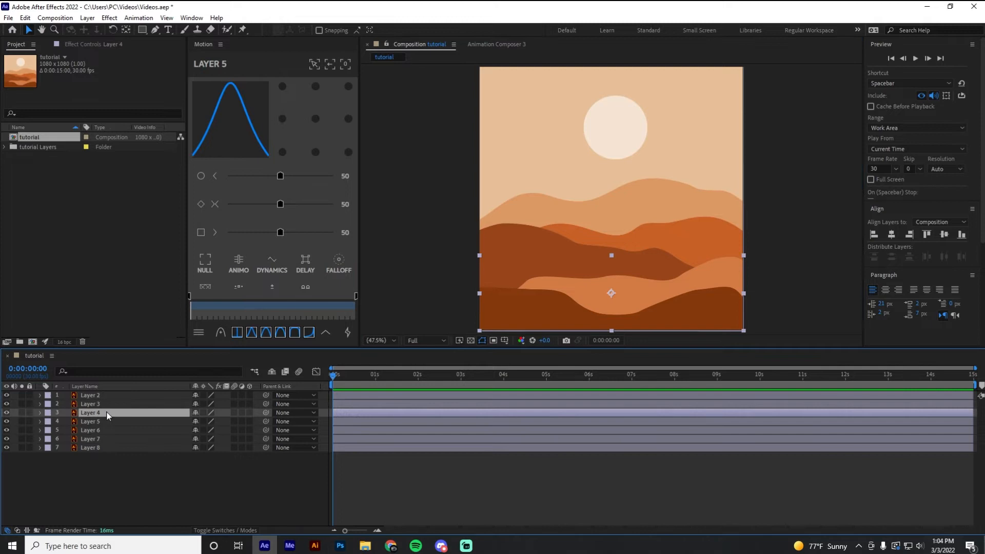
click(90, 421)
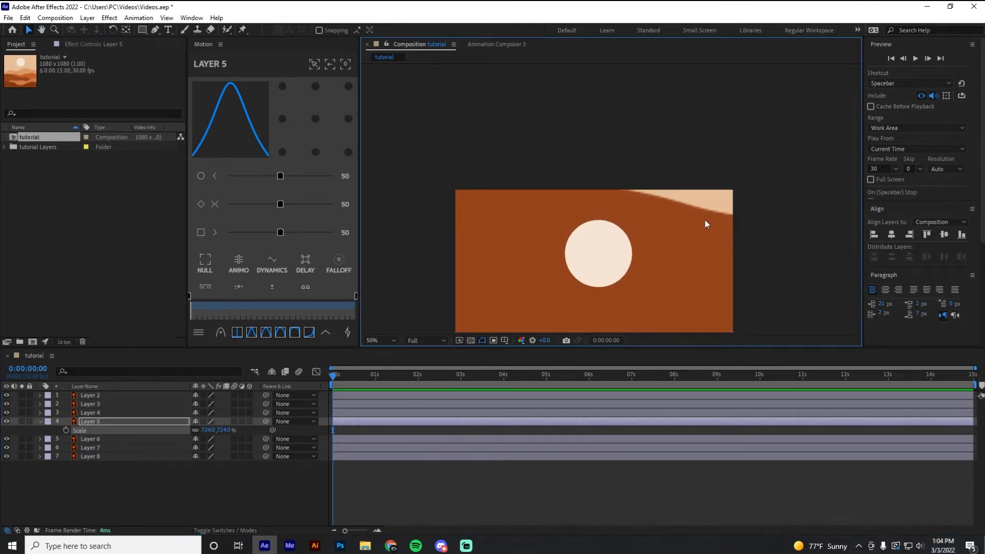
click(378, 340)
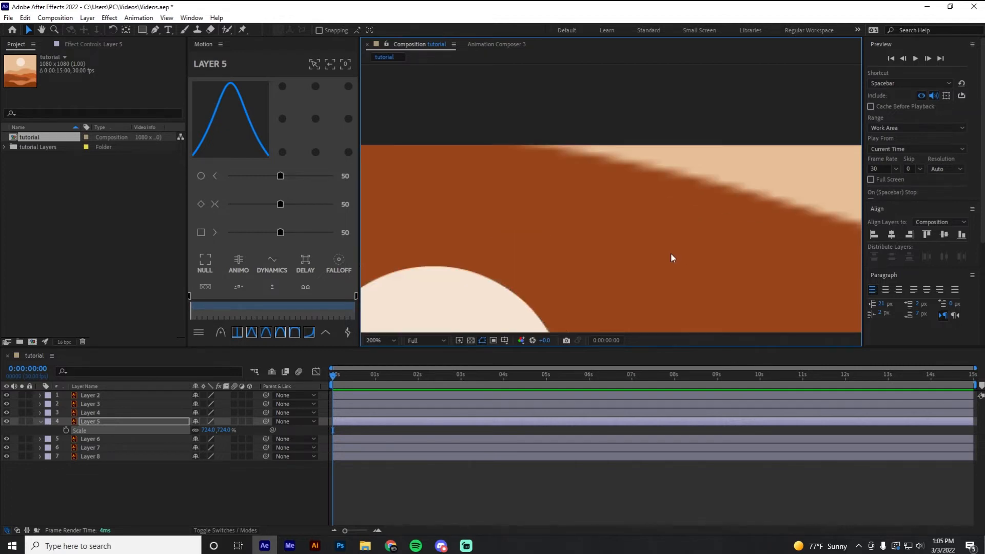
mouse_move(113, 427)
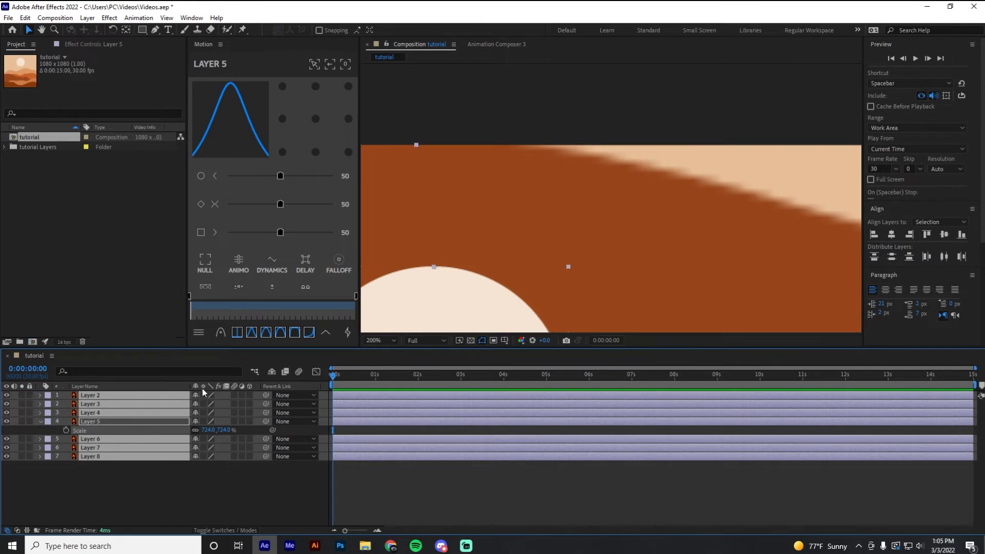
mouse_move(203, 386)
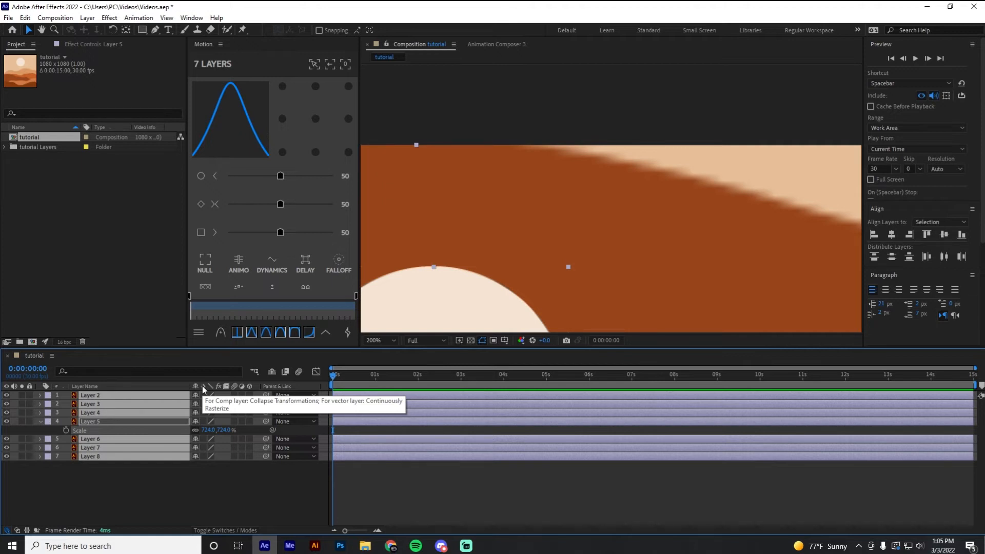
mouse_move(203, 420)
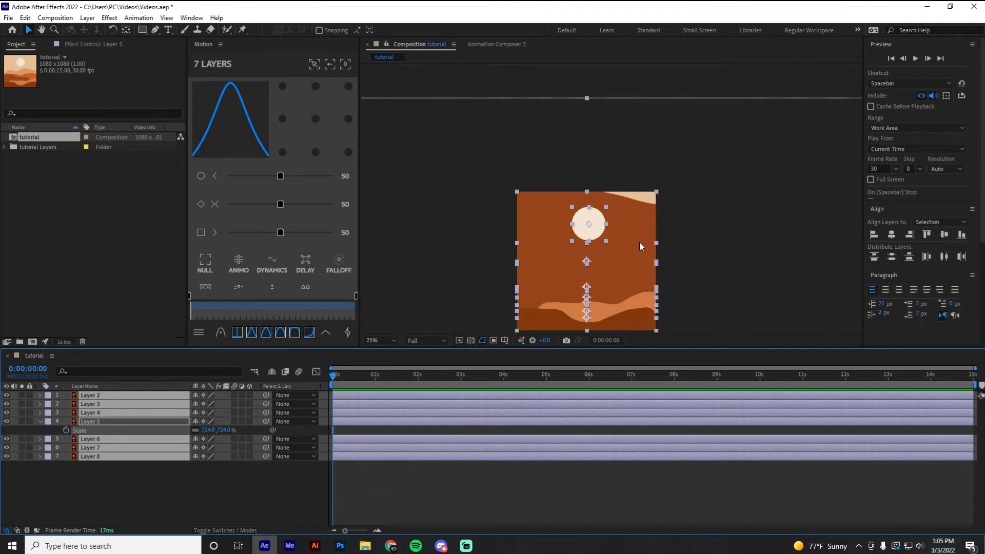
mouse_move(403, 455)
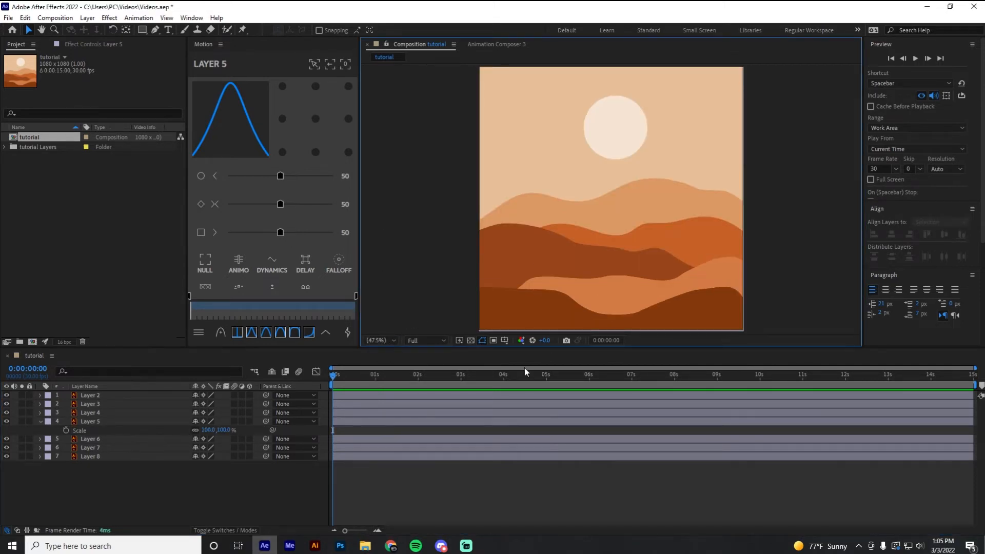
Step: With Layer 5 back at 100%, select Layer 4 and zoom the viewer out to 25%
click(90, 412)
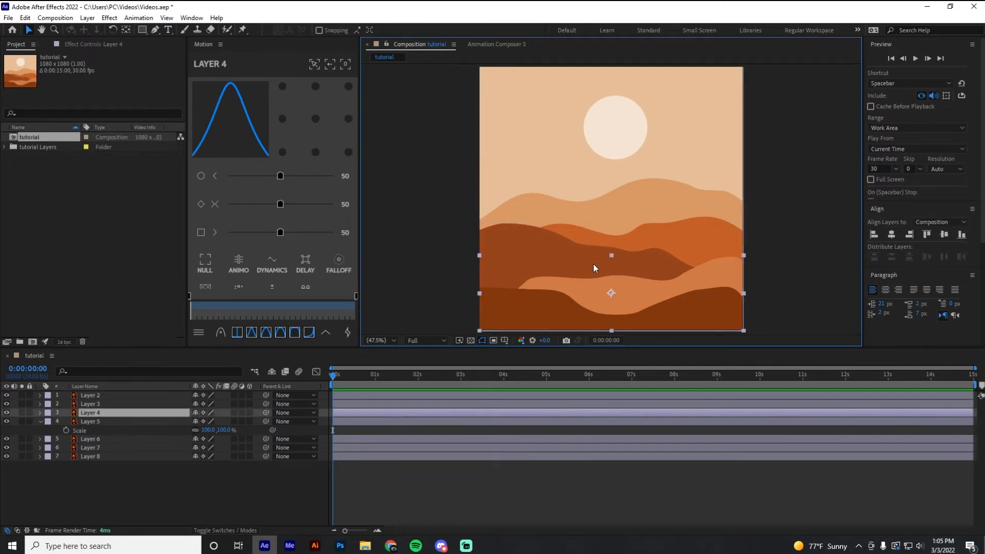
click(375, 340)
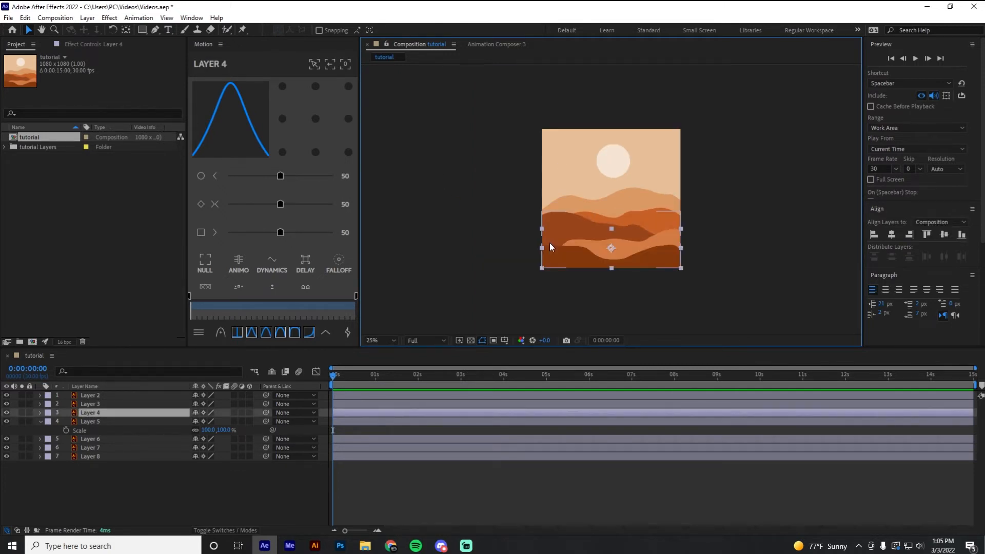
click(376, 339)
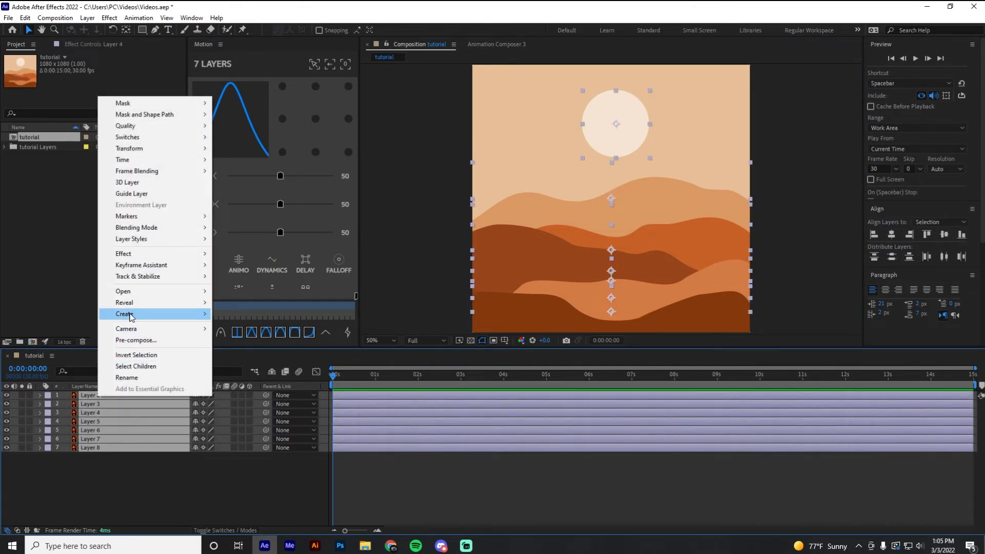
mouse_move(124, 314)
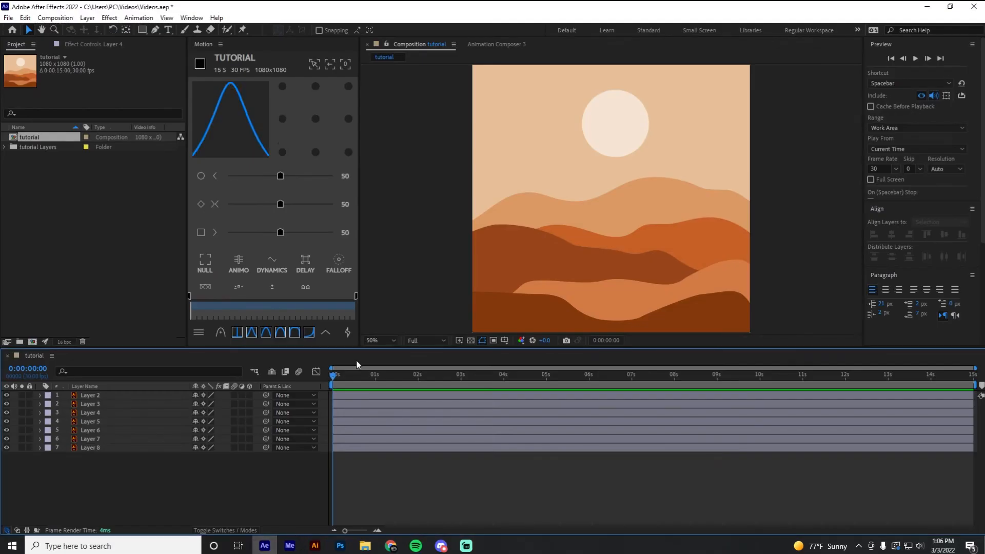
click(91, 404)
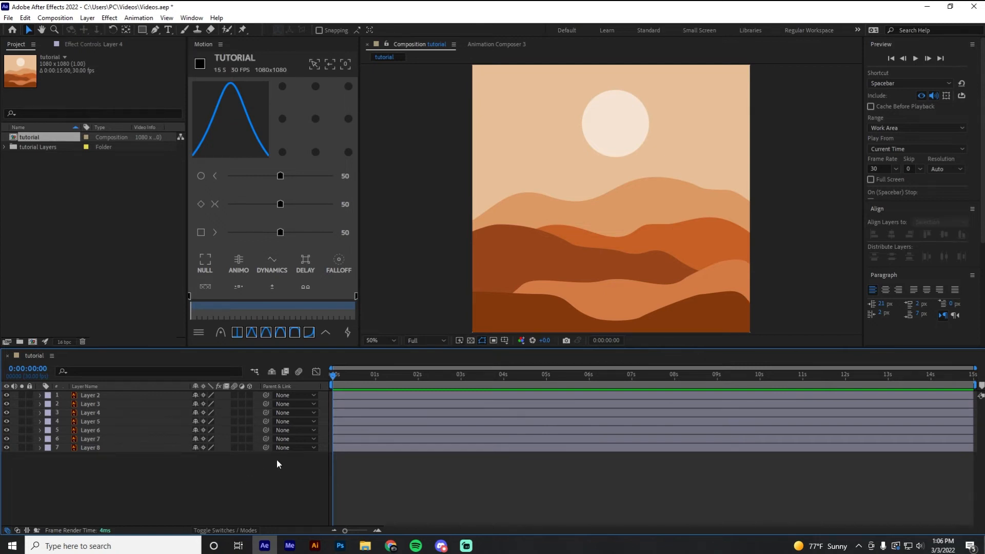
mouse_move(314, 475)
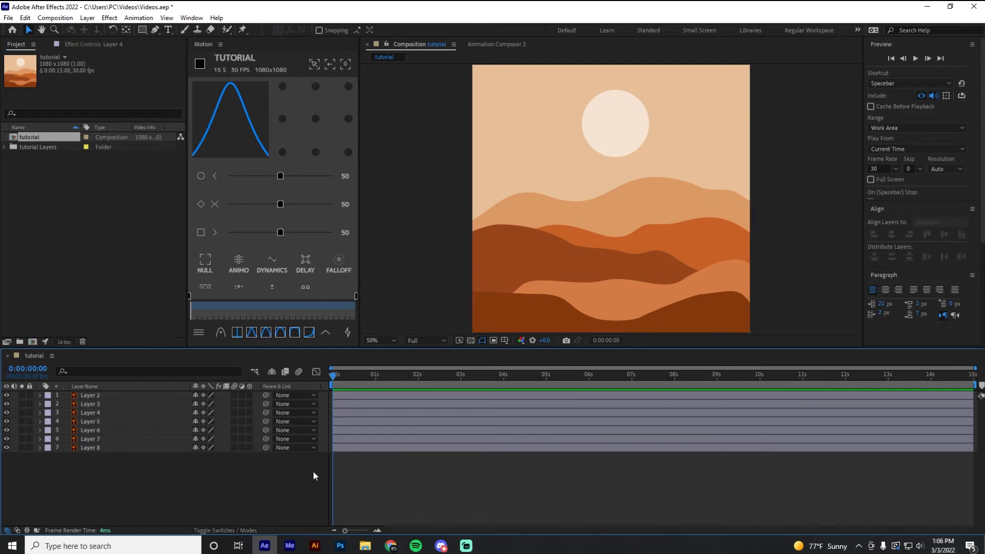
mouse_move(319, 525)
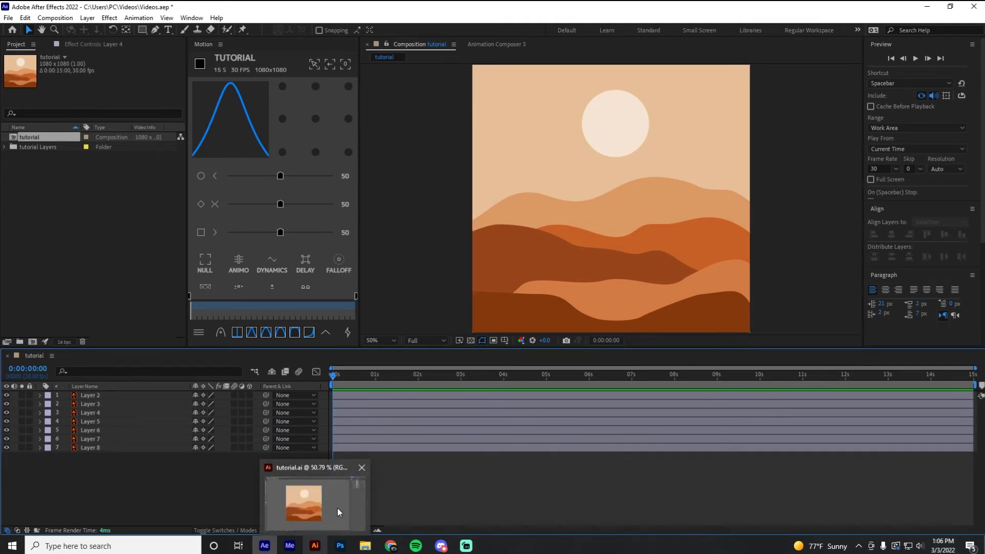
Step: Fill the top dune of the tutorial.ai landscape with black
click(362, 468)
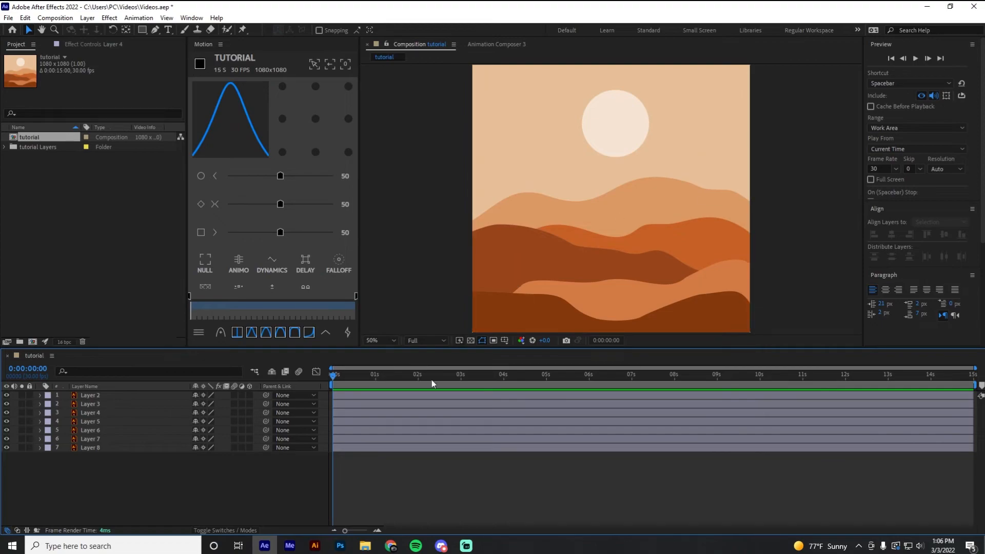
click(315, 545)
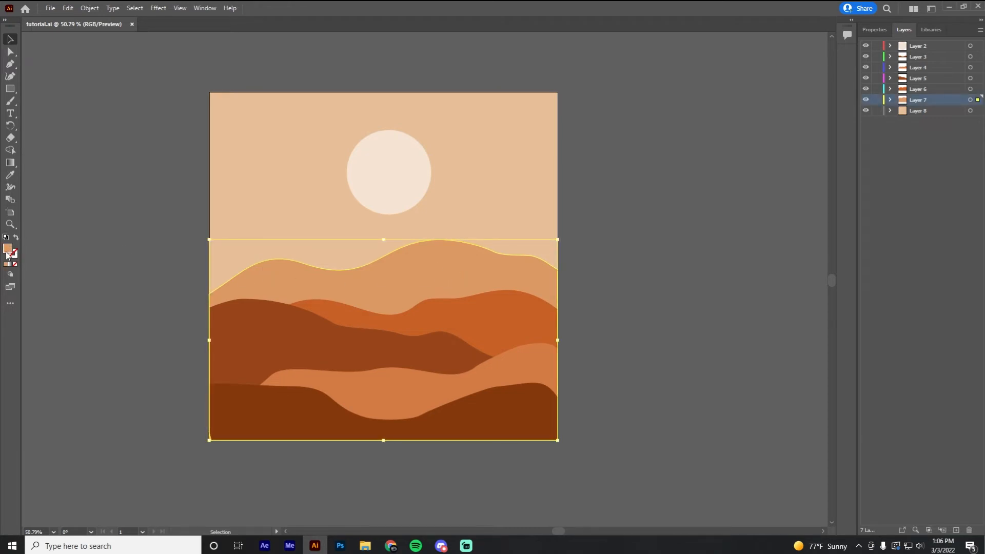
double_click(7, 250)
text(000000)
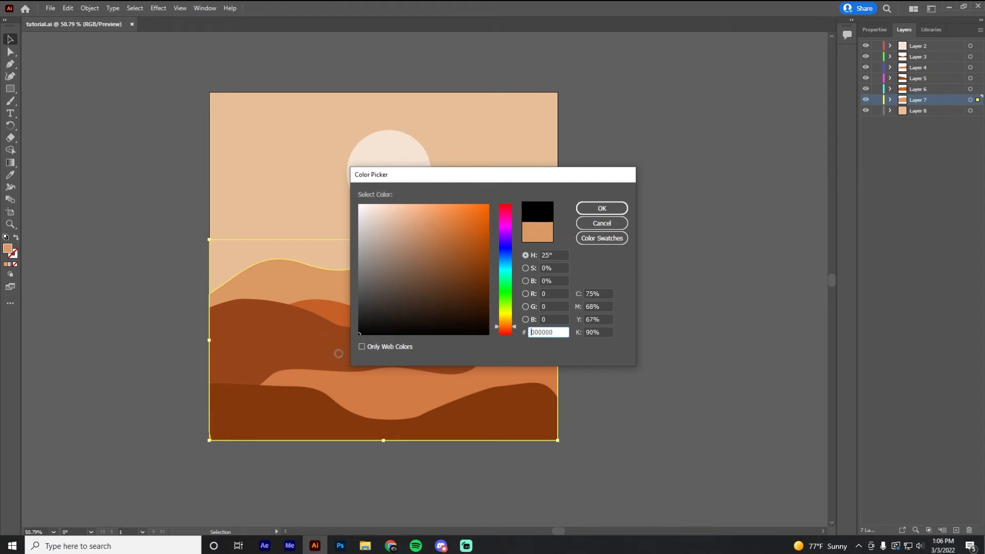
click(600, 209)
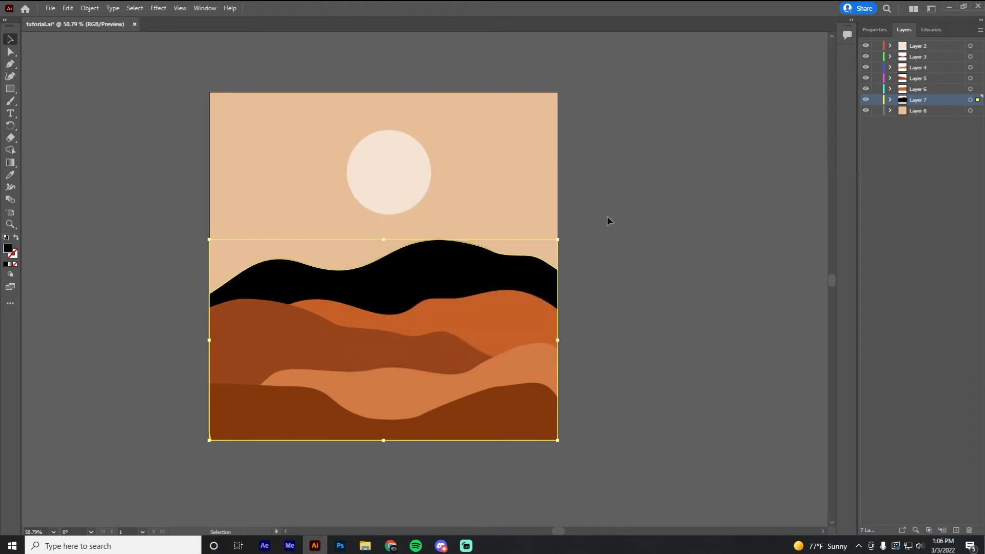
Step: Save the artwork over the existing tutorial.ai, confirming the replacement
click(50, 7)
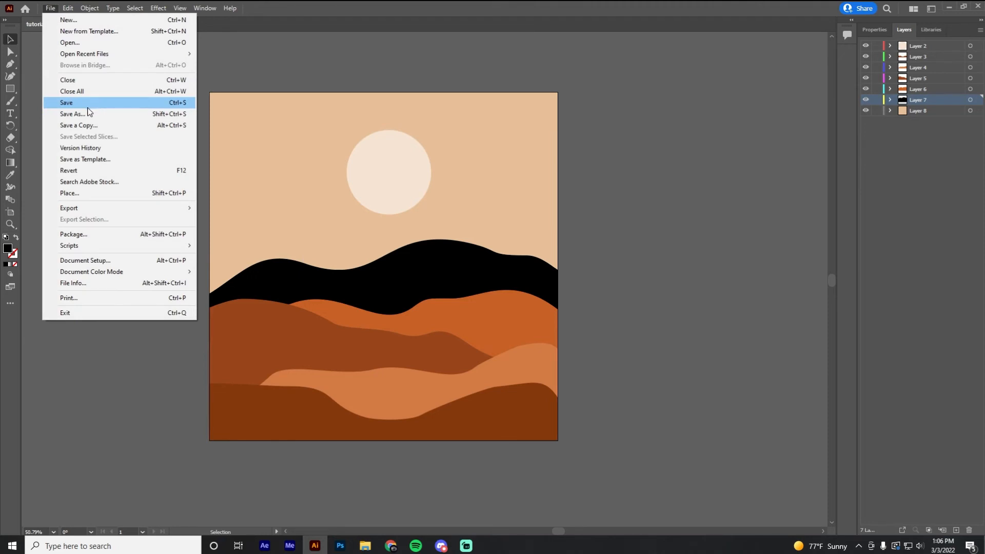
click(72, 114)
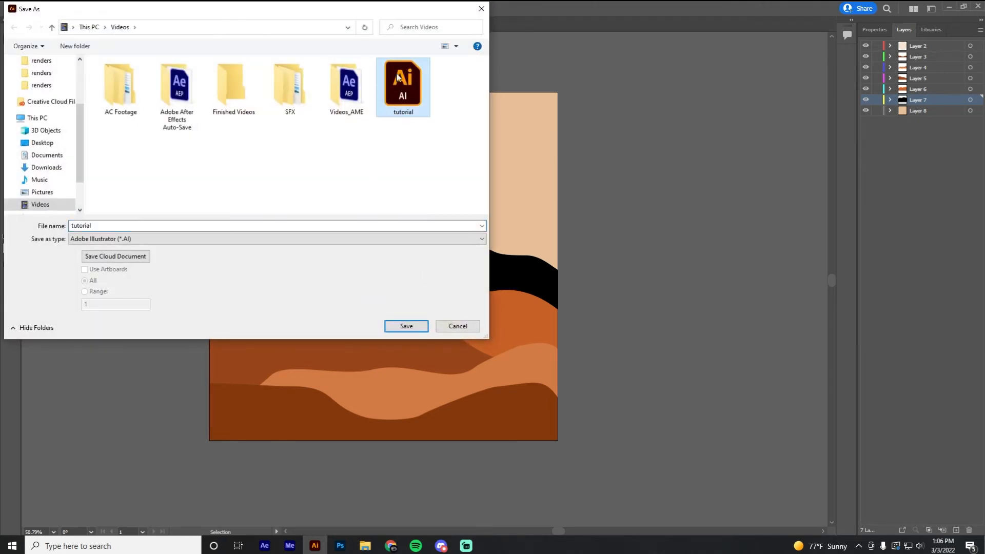
click(406, 326)
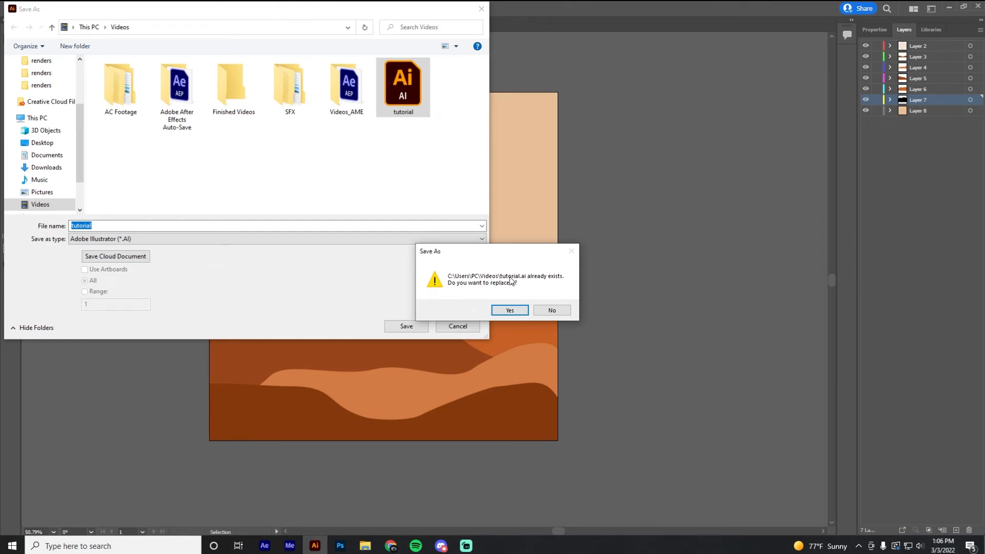
click(509, 310)
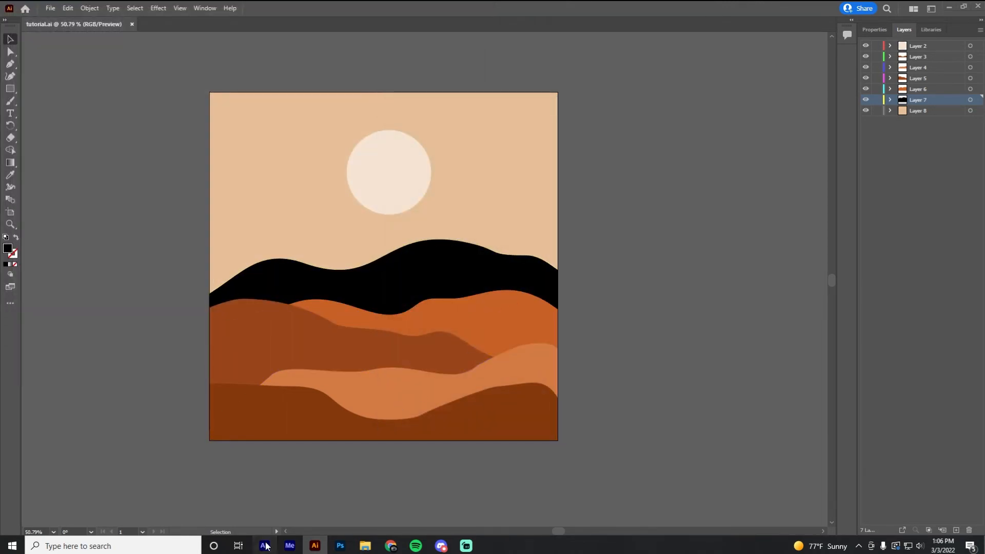
Step: Return to After Effects to see the composition with the black upper dune
click(264, 545)
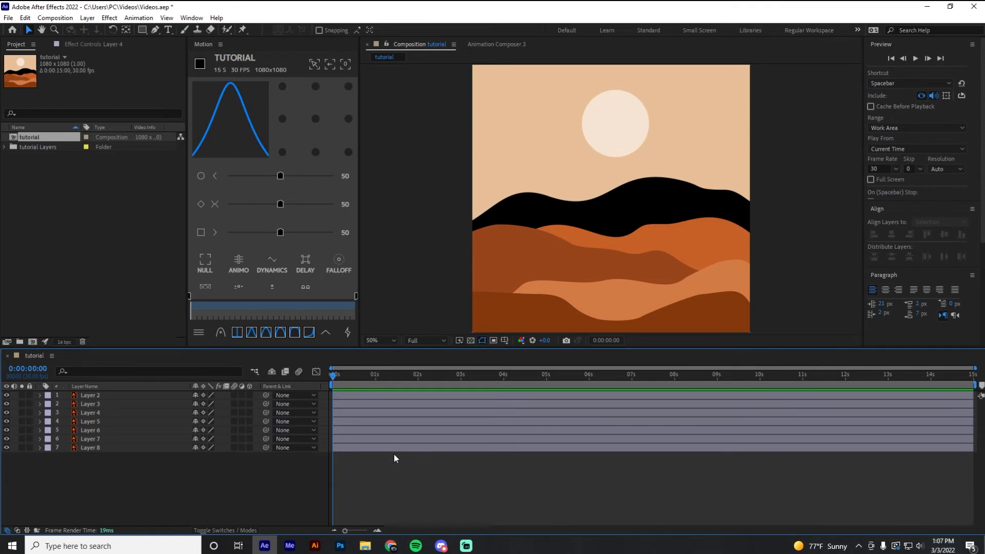
mouse_move(482, 349)
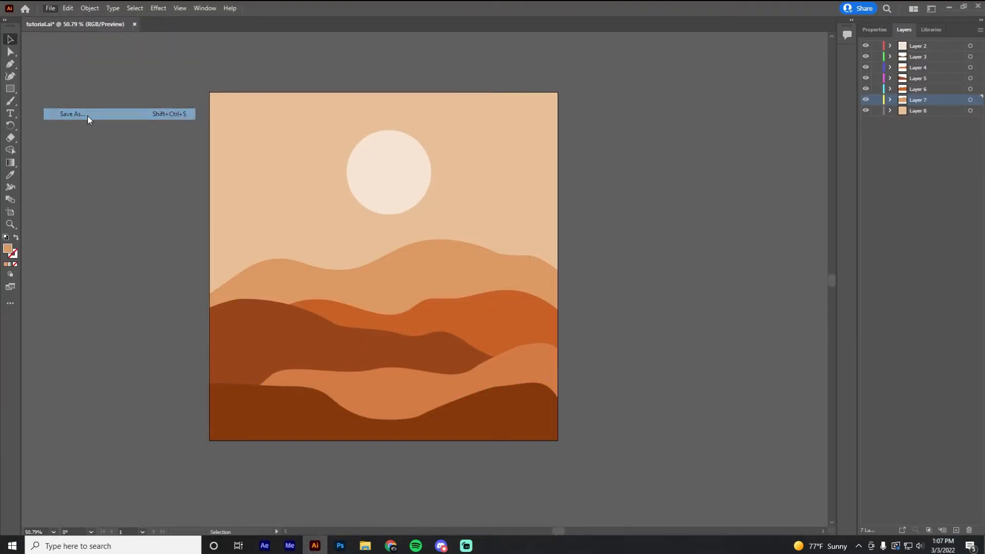
Step: Resave the recoloured tan-ridge landscape over tutorial.ai, confirming the replacement
click(72, 114)
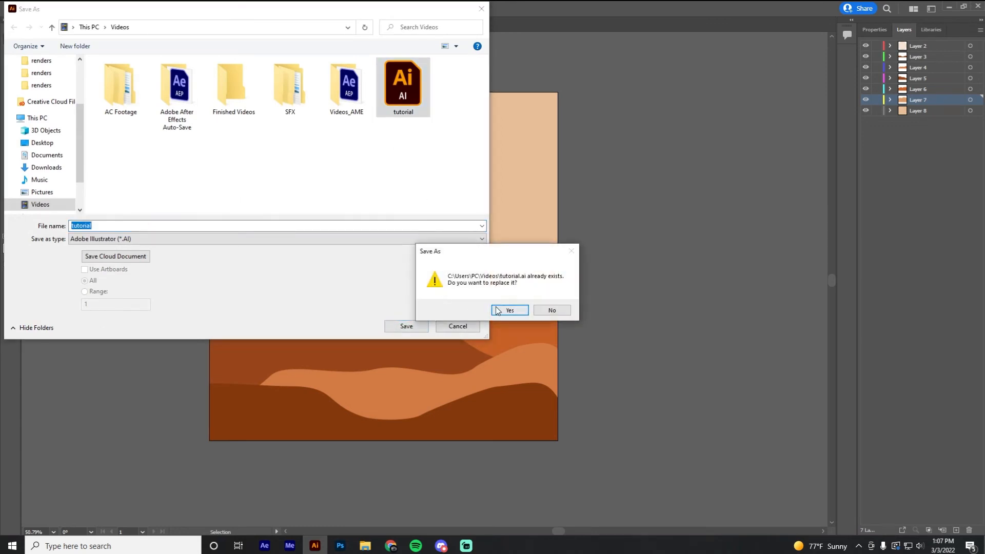
click(509, 310)
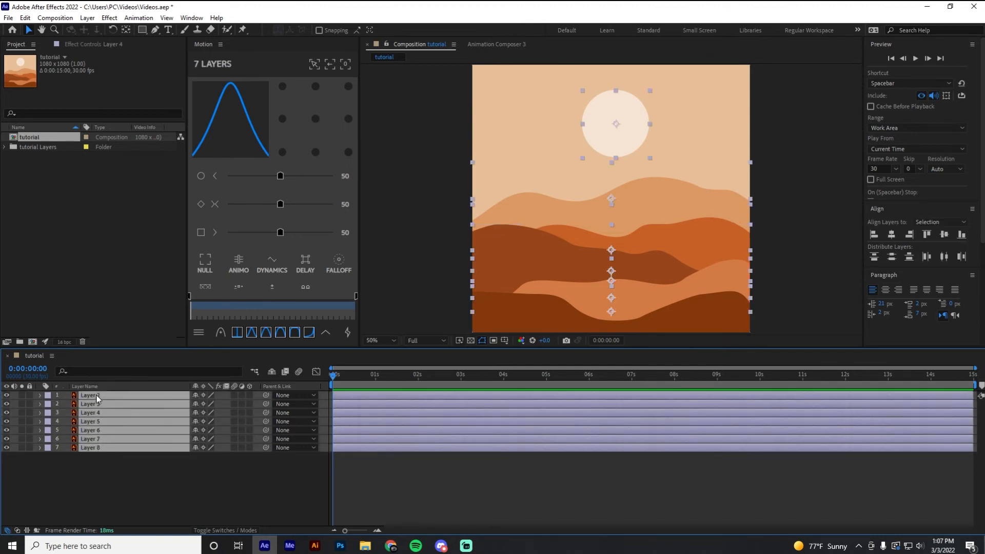
Step: Reveal Position on all seven layers and set their start and end keyframes
key(p)
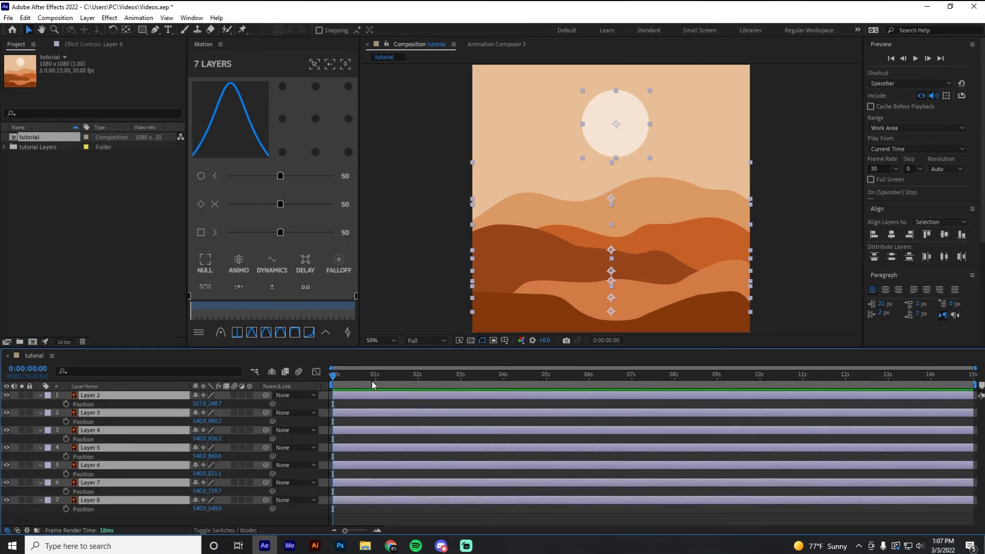
click(375, 376)
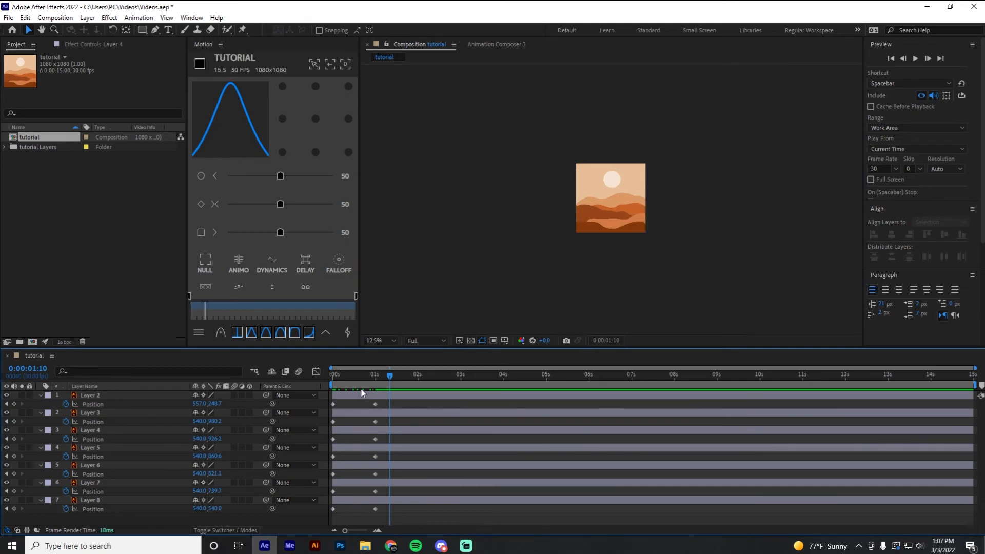
click(332, 375)
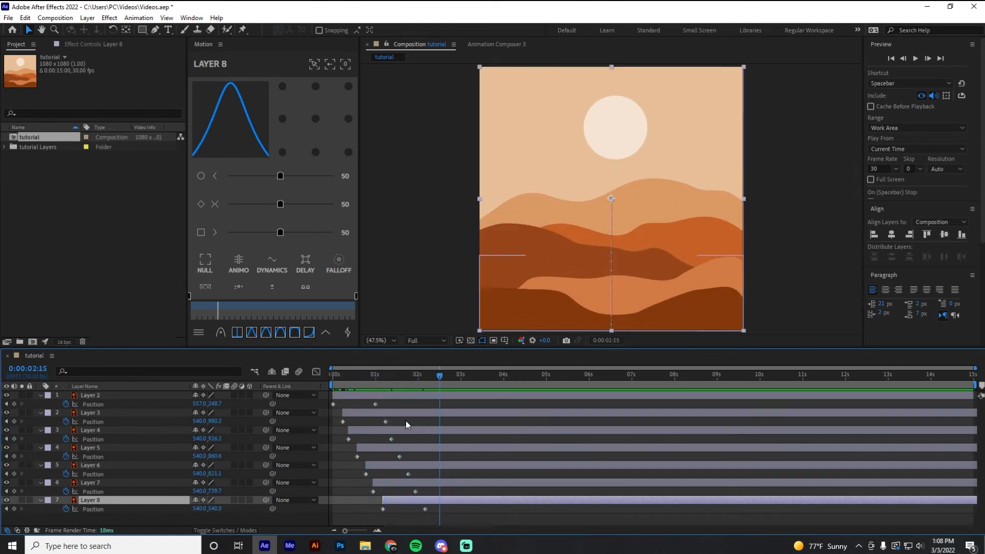
mouse_move(426, 341)
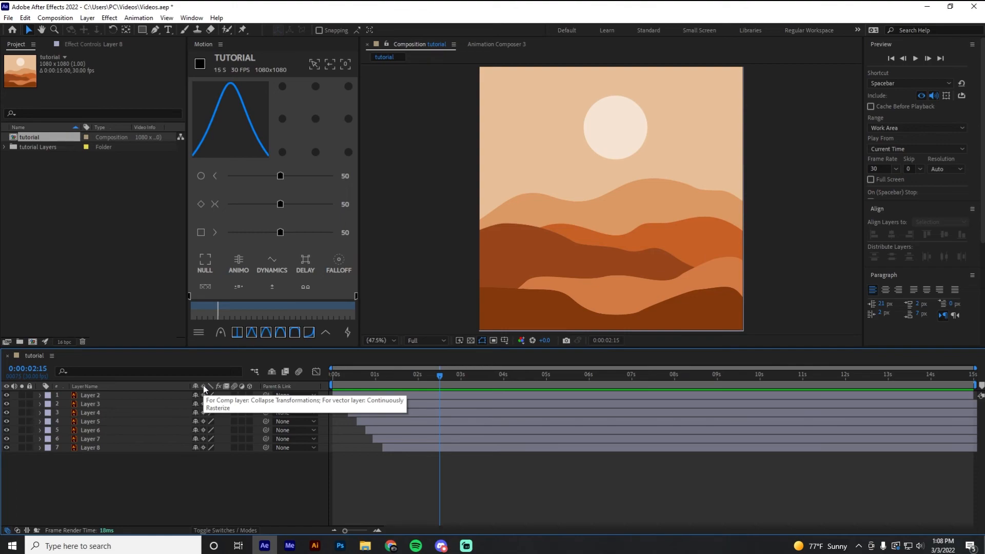
click(315, 545)
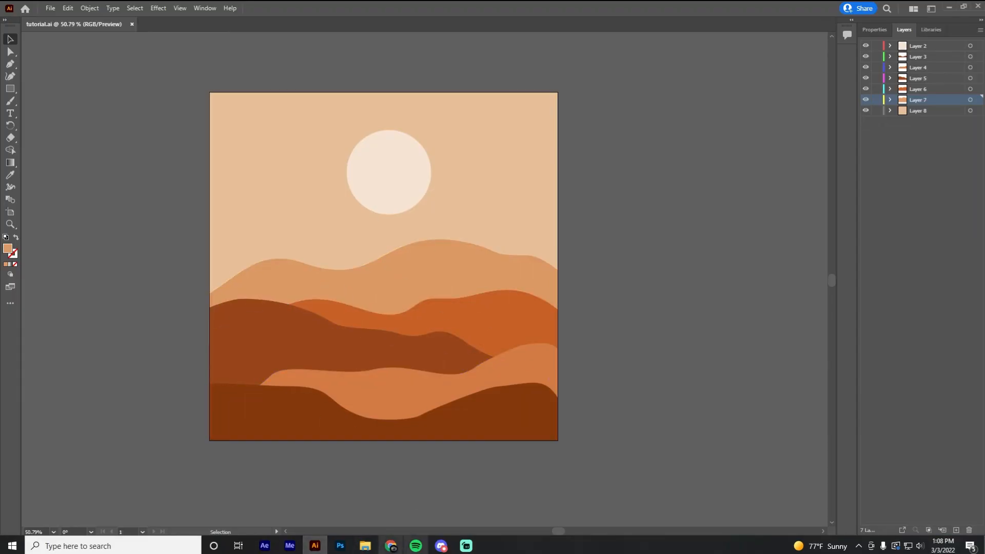
click(263, 545)
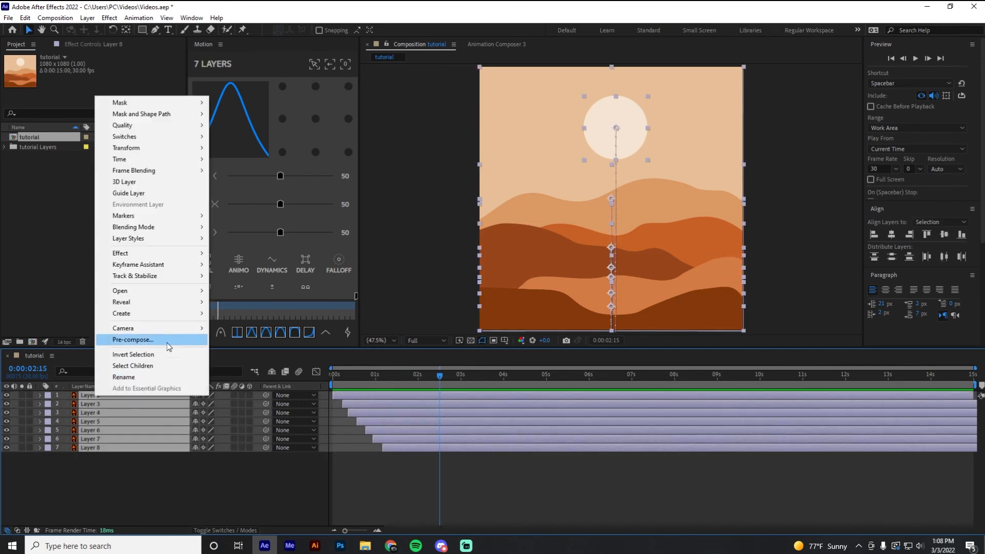
mouse_move(121, 313)
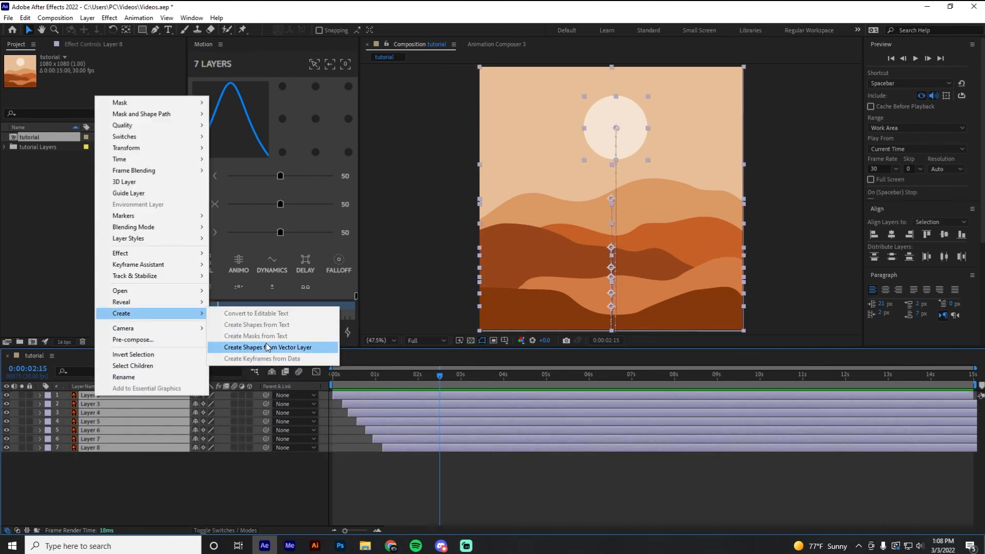
Step: Create shape outline layers from the seven selected vector layers
click(267, 347)
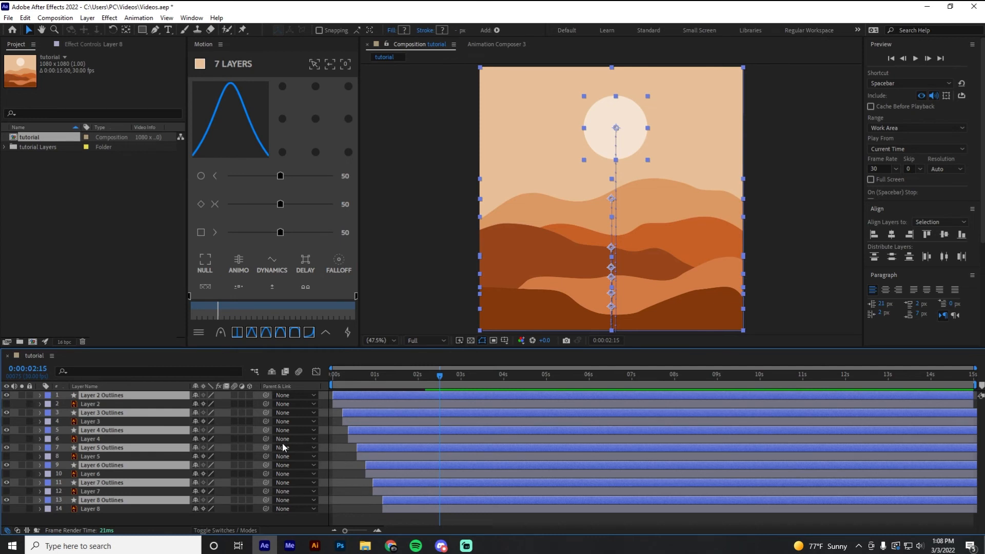
mouse_move(89, 440)
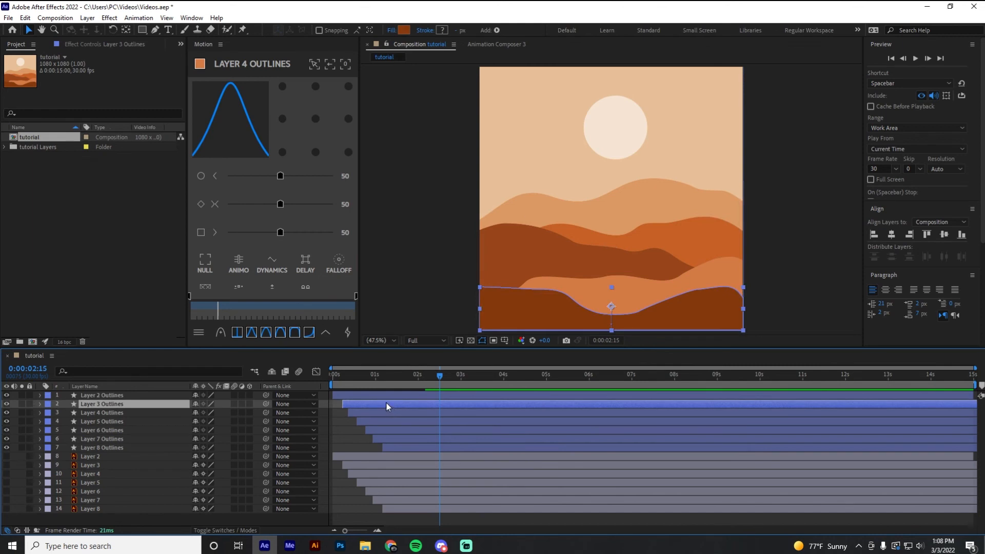
Step: Select the outline layers among the original landscape layers in the timeline
click(102, 421)
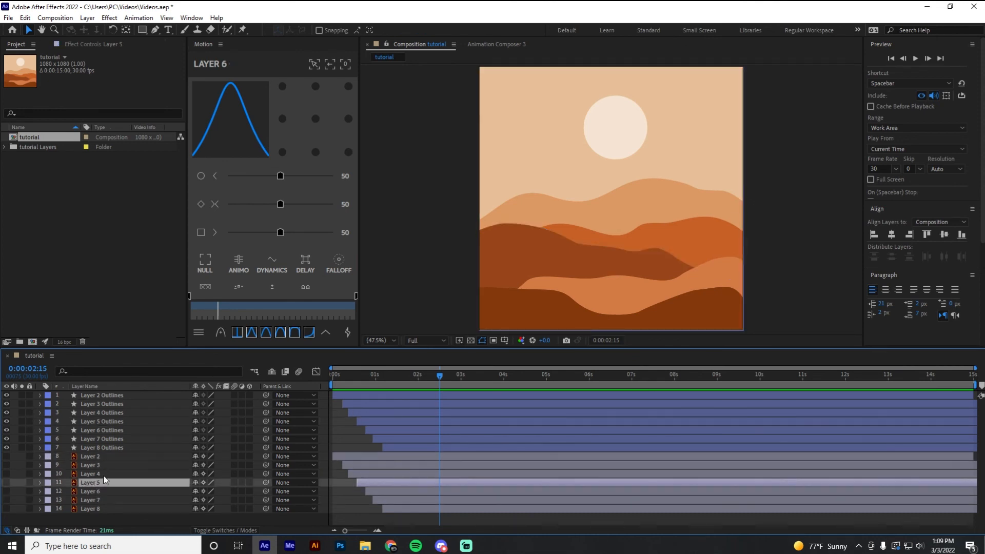
click(90, 465)
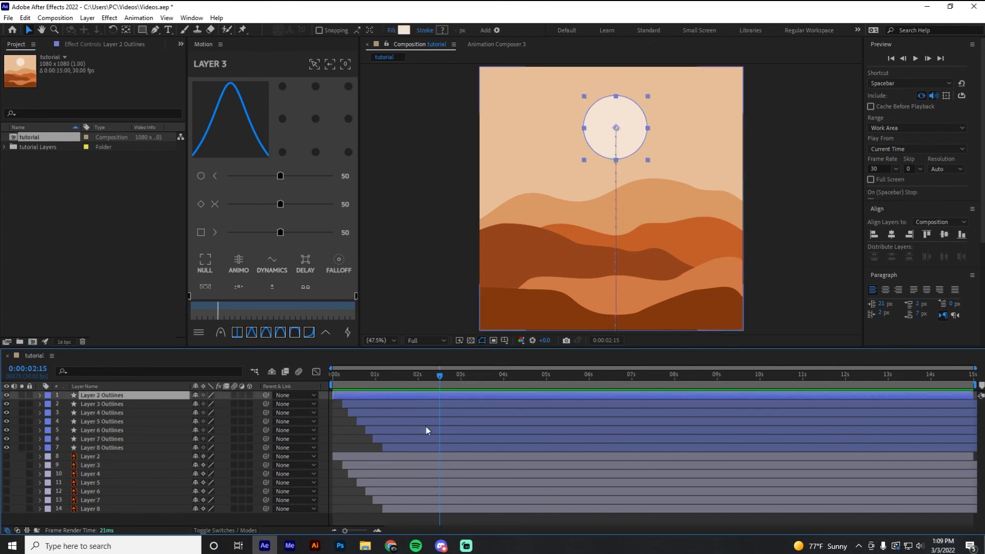
click(102, 394)
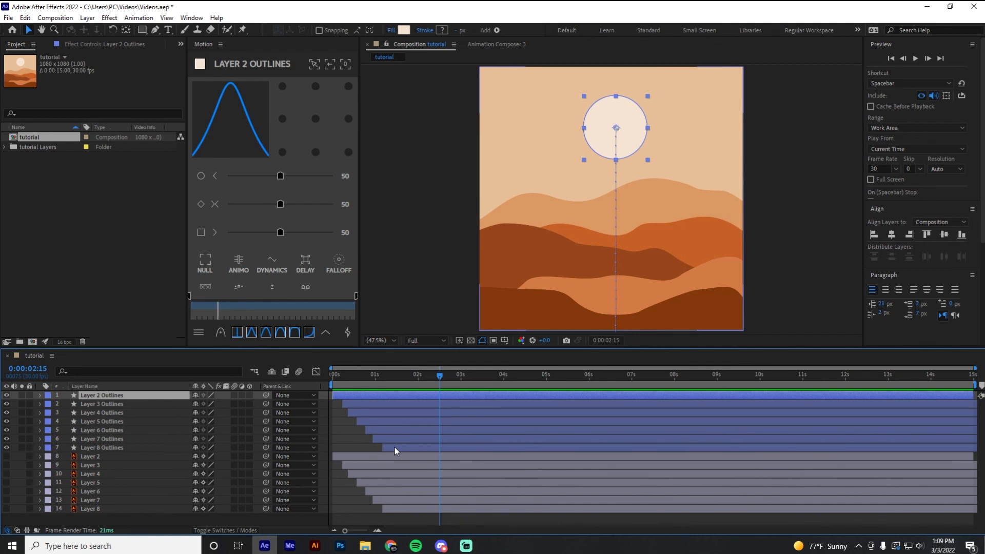
mouse_move(396, 411)
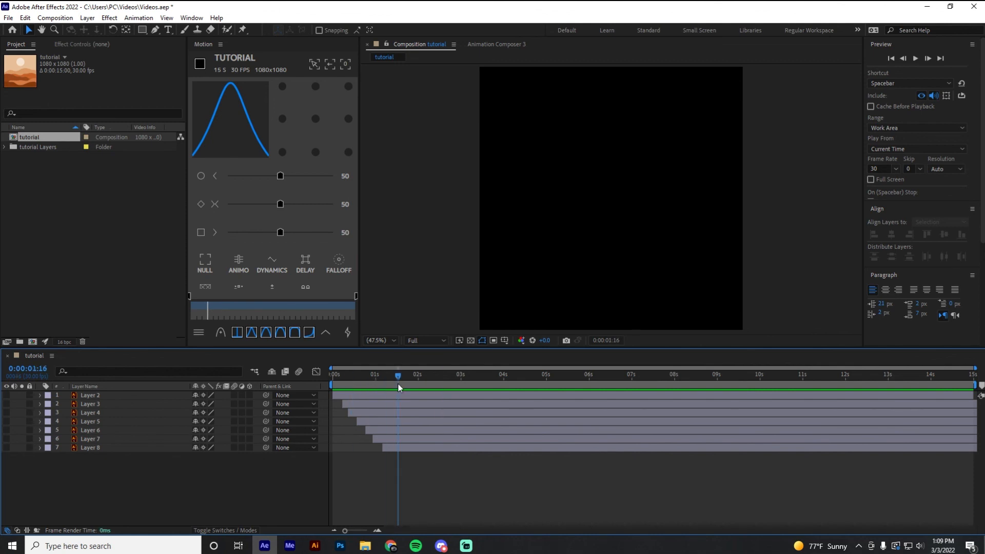
mouse_move(398, 387)
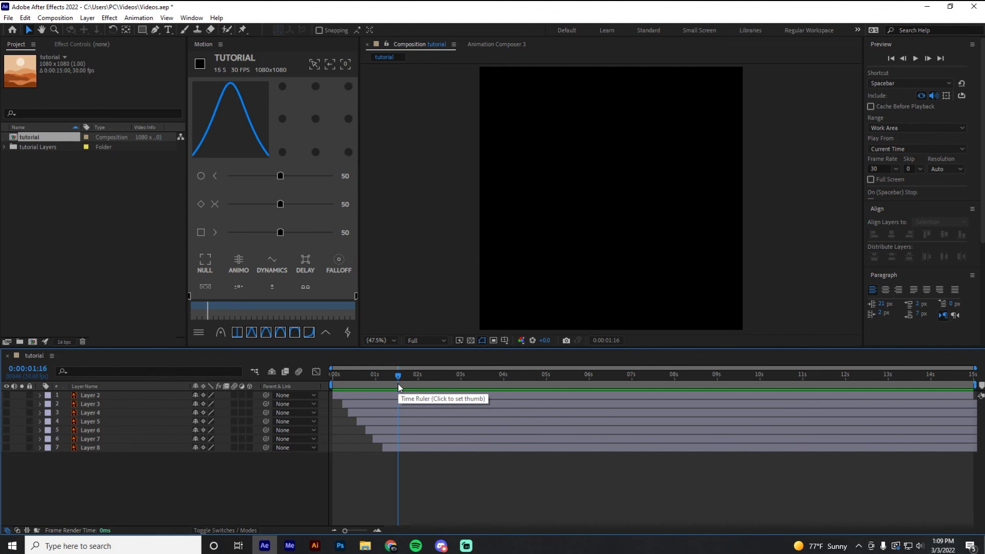
mouse_move(398, 387)
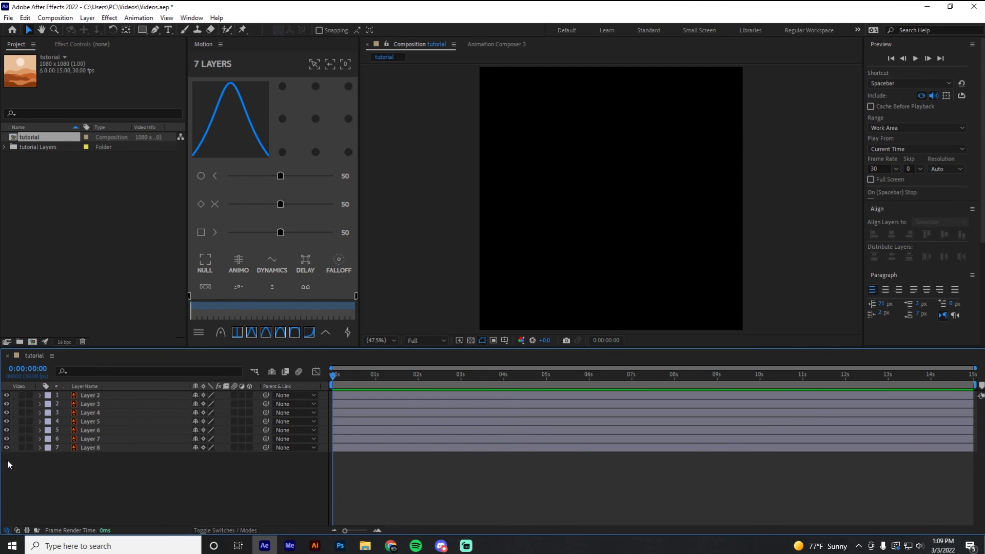
Step: Jump ahead in the time ruler to view the risen landscape
click(457, 373)
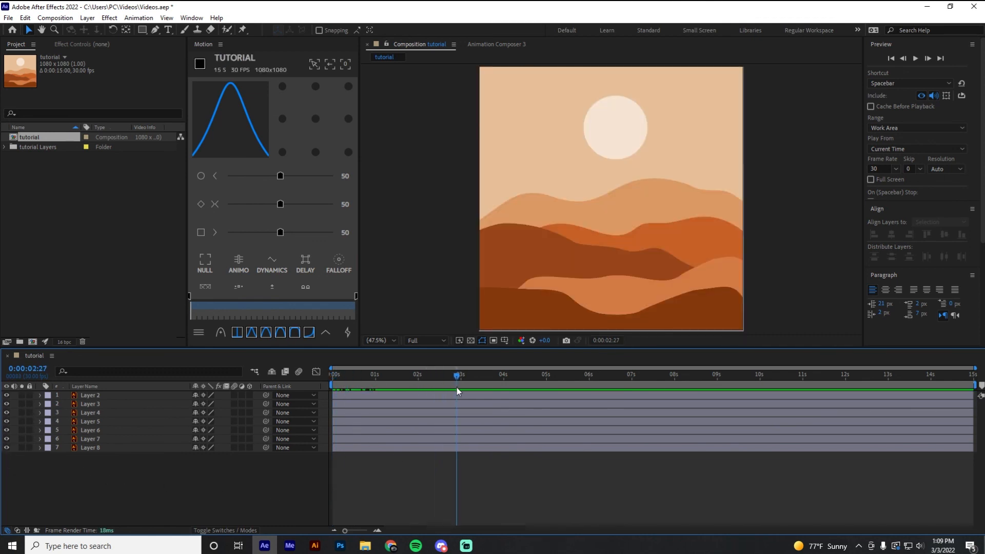